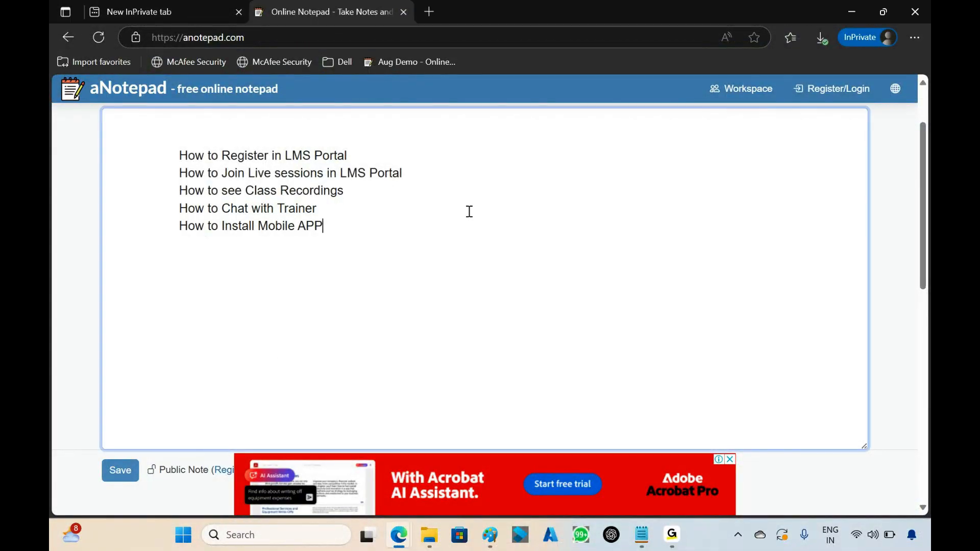
mouse_move(446, 202)
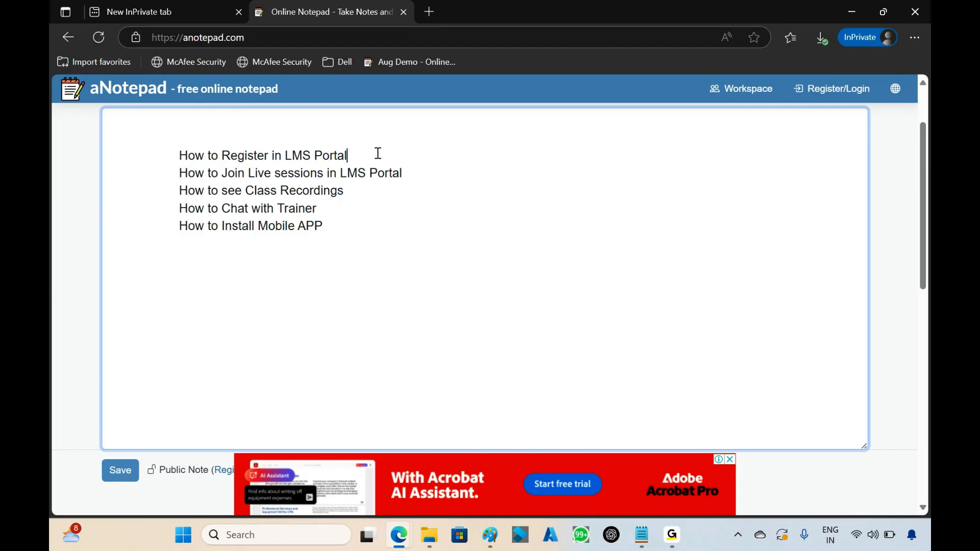
Step: Highlight the aNotepad agenda topics in turn: Register in LMS Portal, Live sessions, Recordings, Chat with Trainer
triple_click(262, 156)
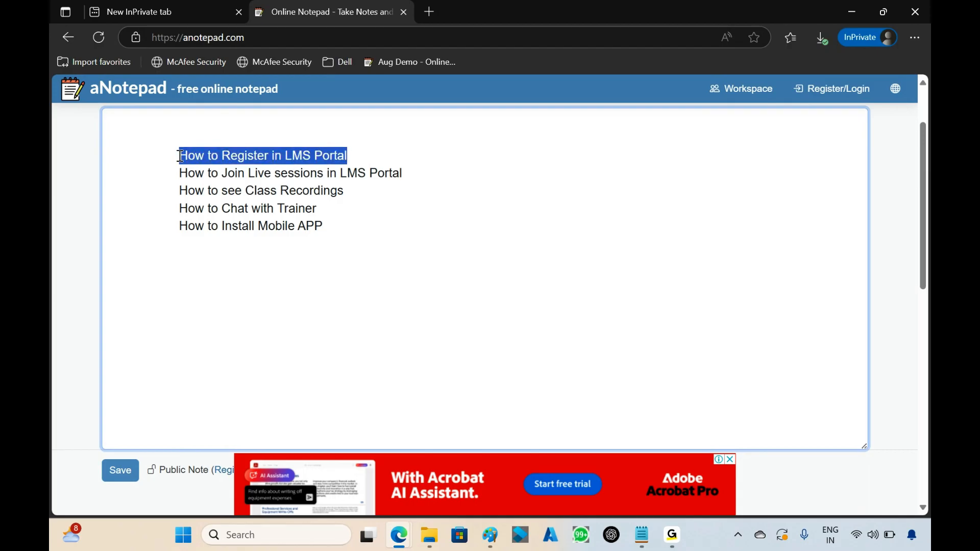
left_click(250, 173)
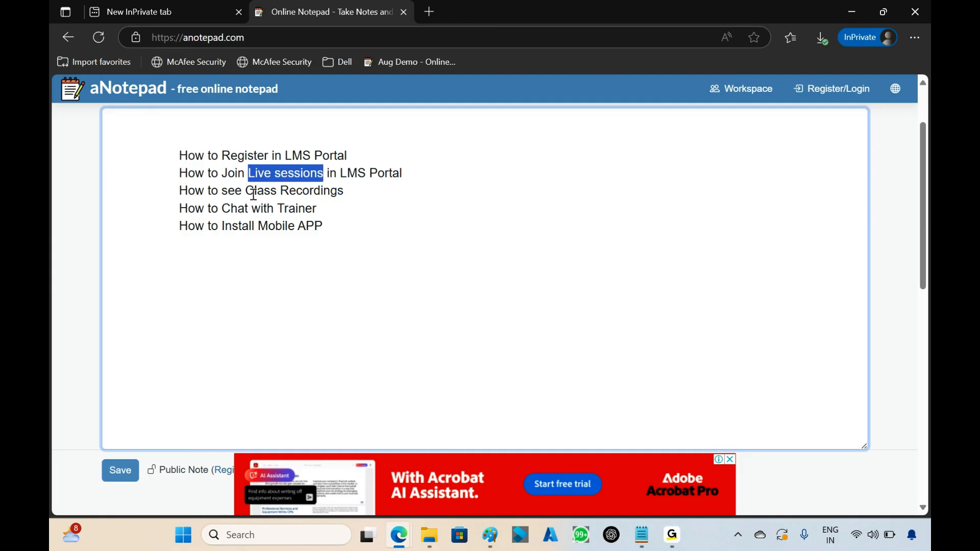
double_click(311, 190)
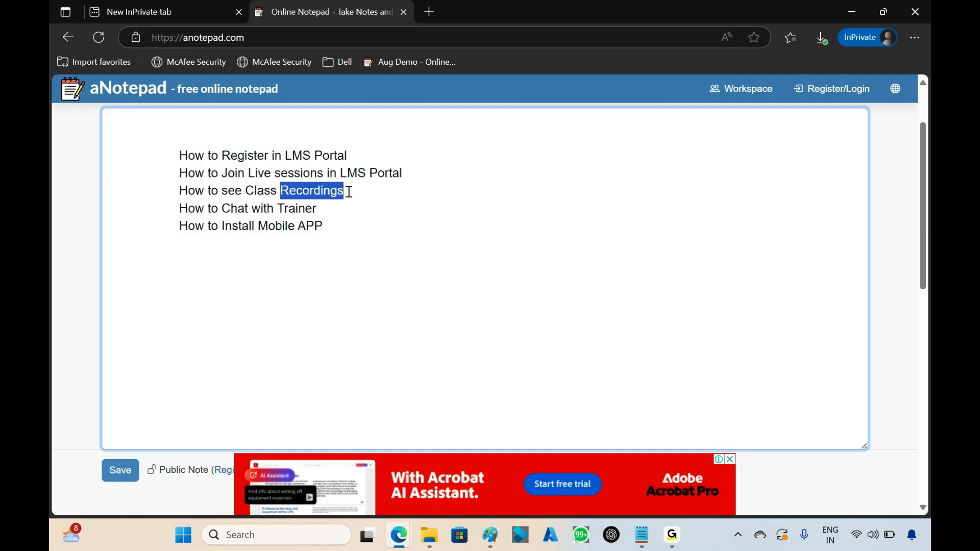
left_click(221, 209)
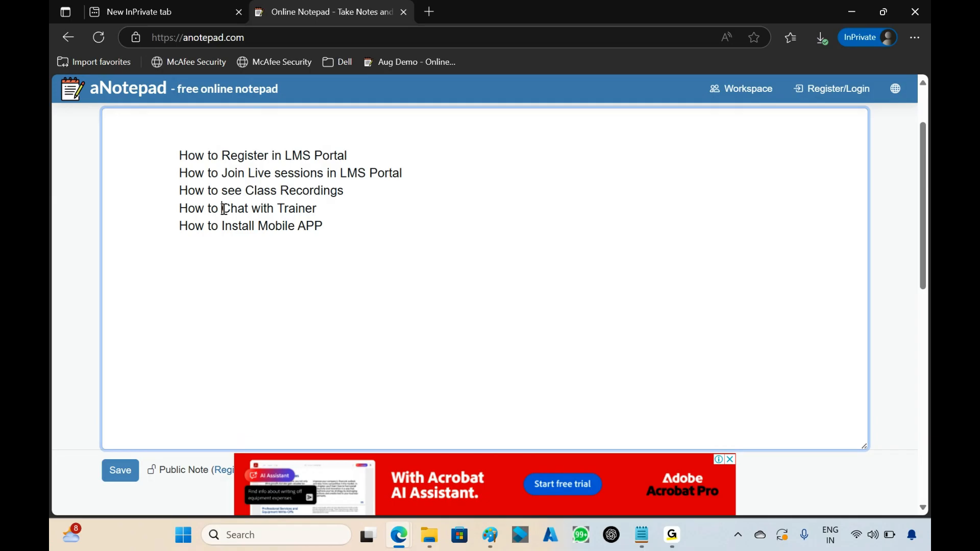
double_click(269, 209)
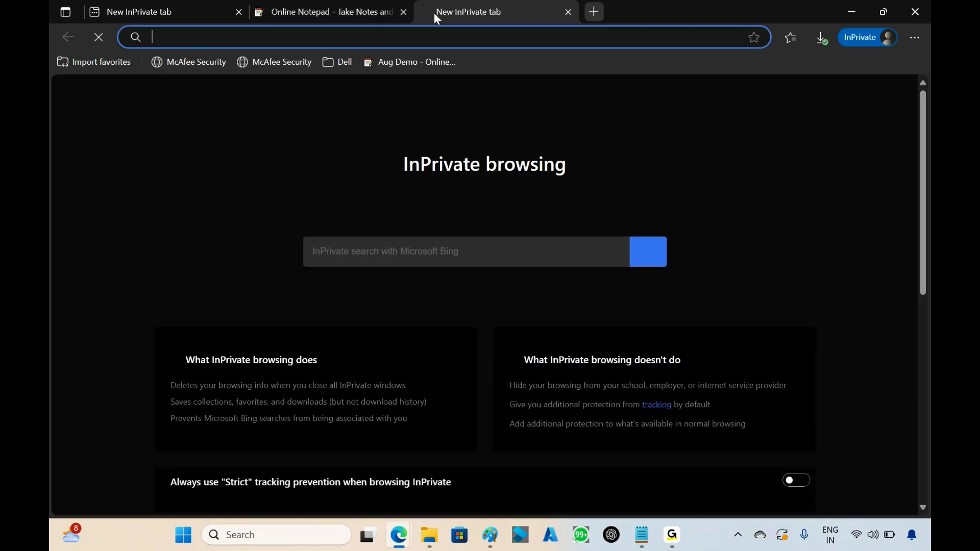
Step: Load learn.eclasess.com in the new tab from the address-bar suggestion
type("learn.eclasess.com")
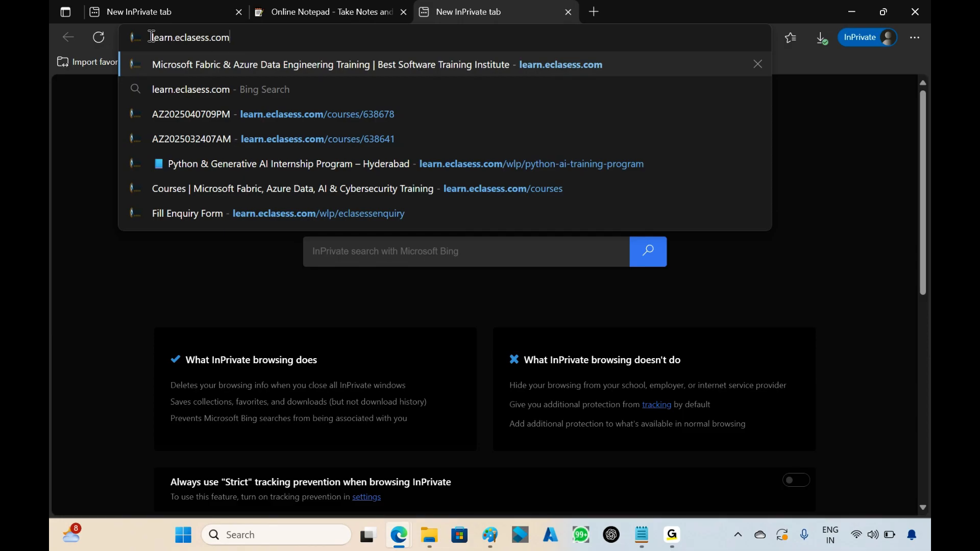
double_click(161, 37)
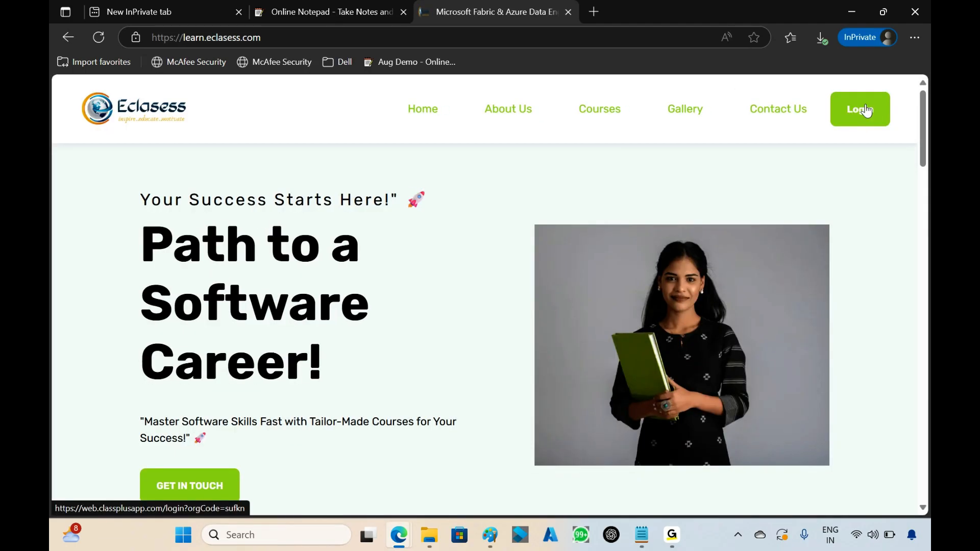
Step: Go to the student login form, confirm org code sufkn, and fill the saved mobile number
left_click(860, 109)
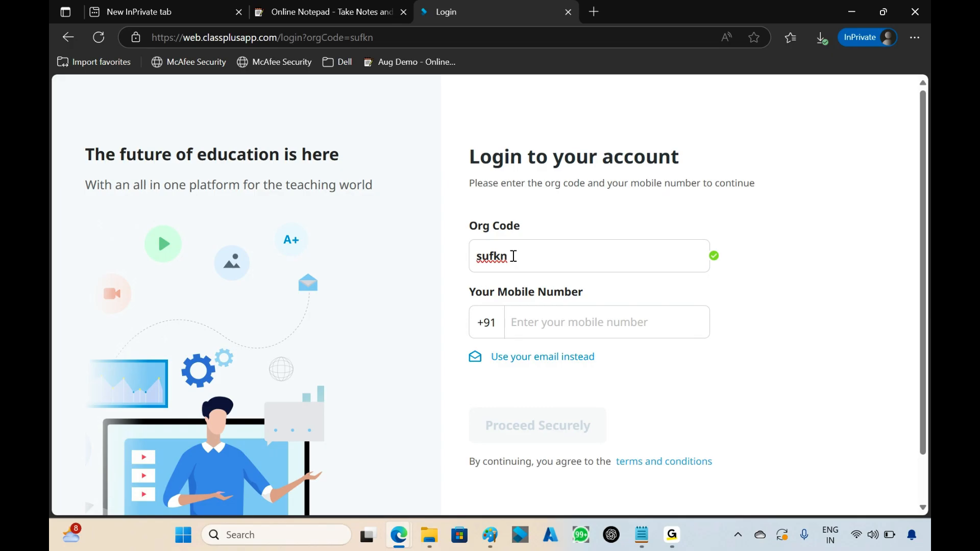
double_click(492, 256)
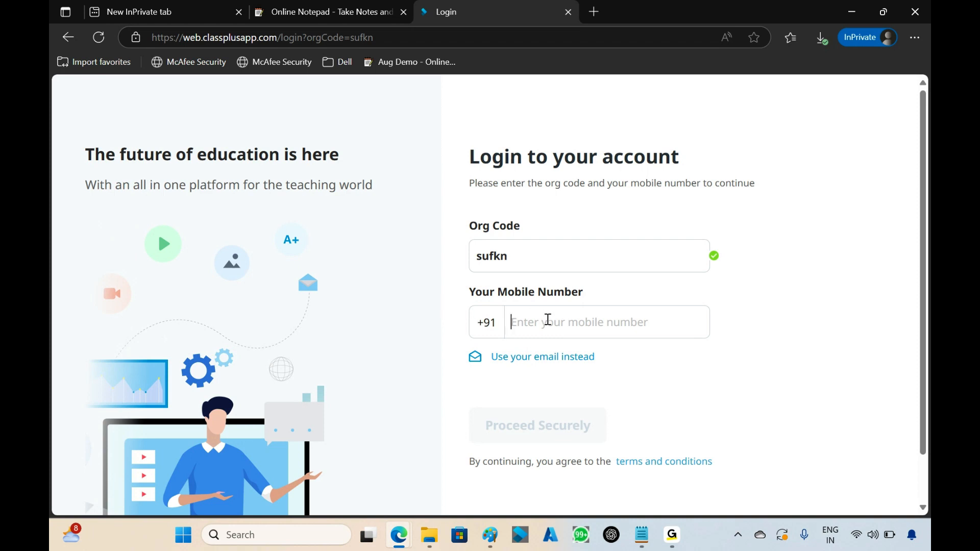
left_click(579, 322)
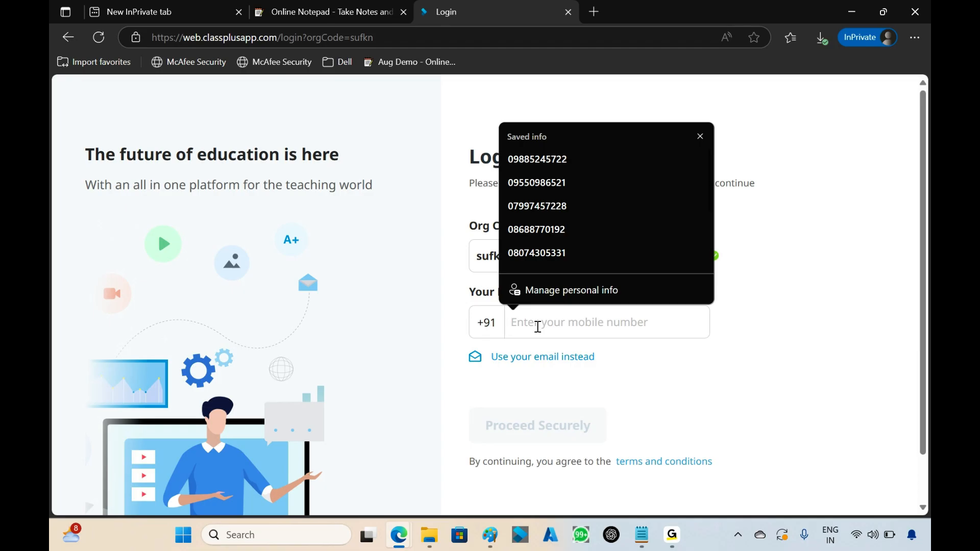
type("630")
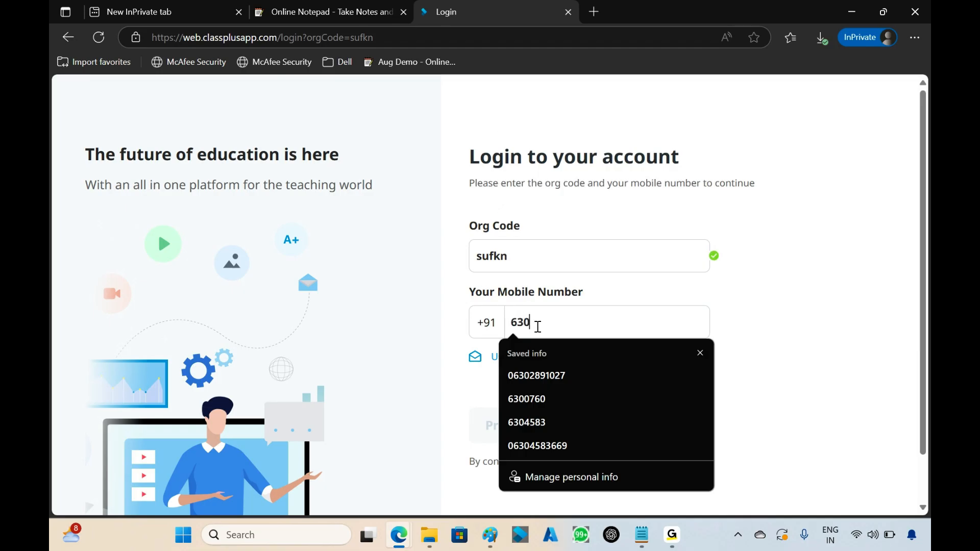
left_click(537, 375)
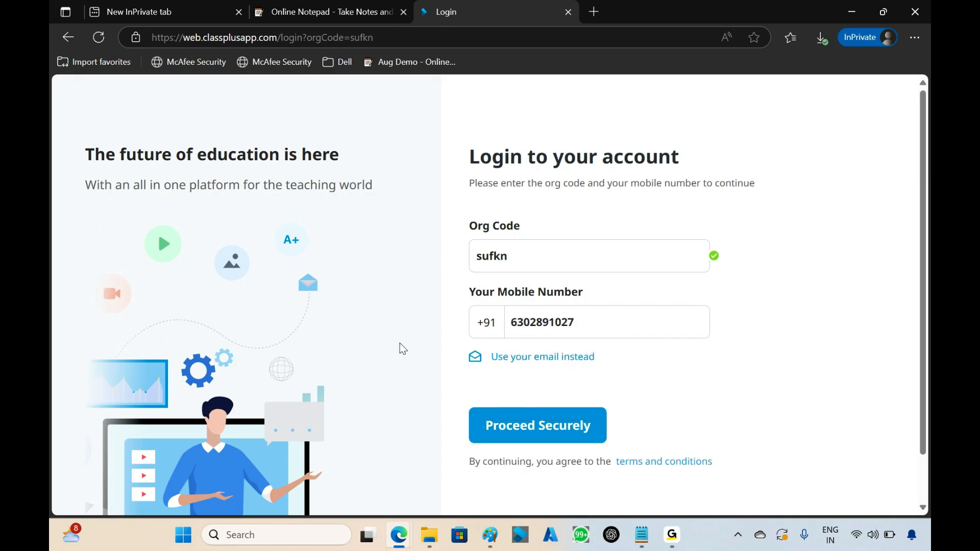
mouse_move(575, 359)
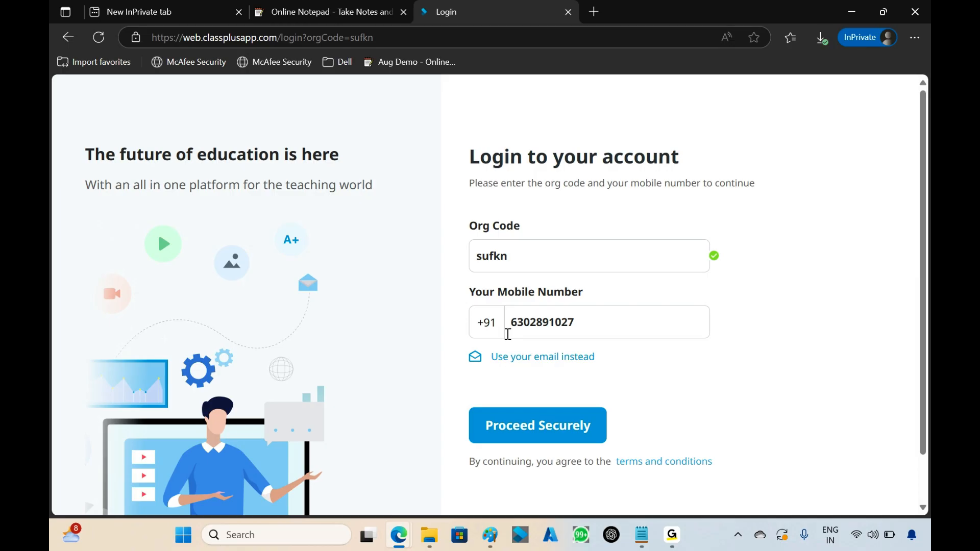
Step: Dismiss the saved-number suggestions and submit the org code and mobile number
left_click(563, 322)
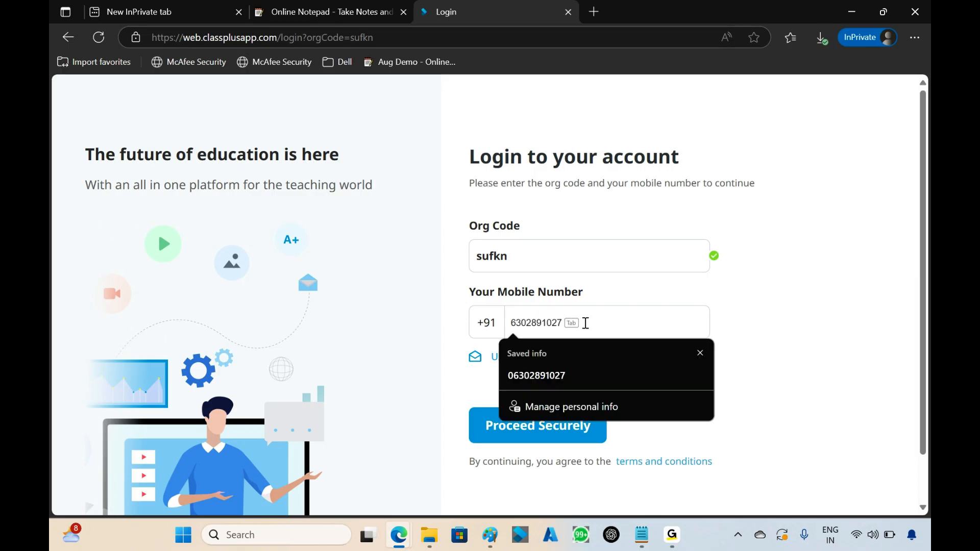
left_click(787, 327)
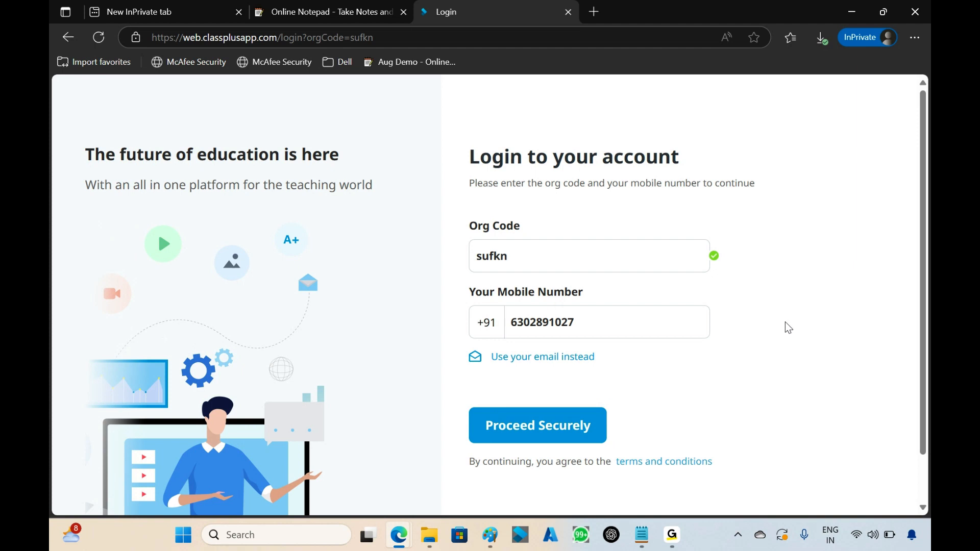
mouse_move(529, 364)
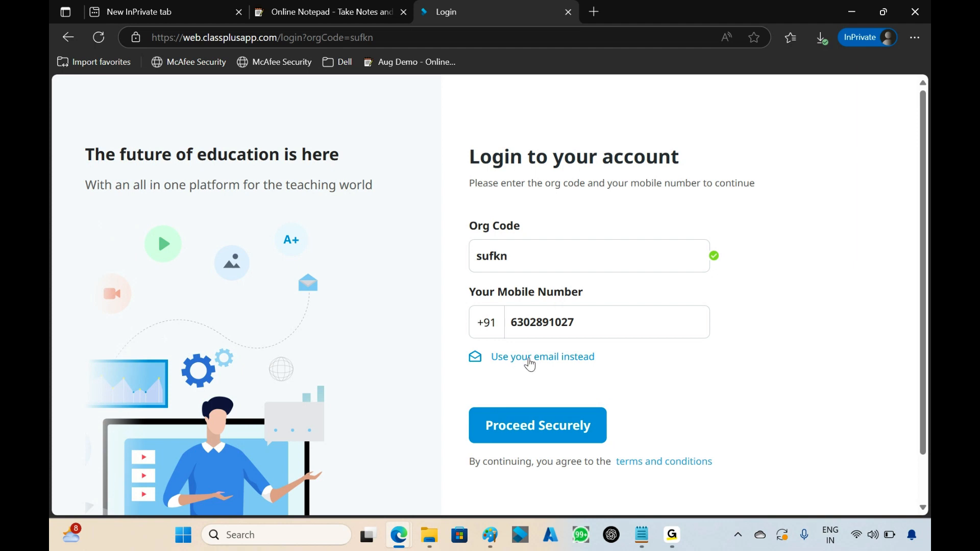
mouse_move(549, 364)
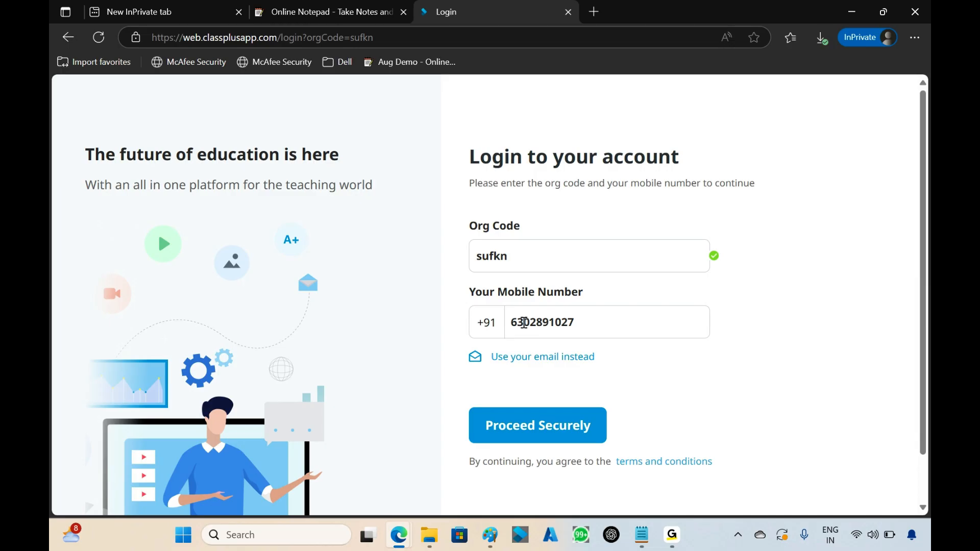
mouse_move(526, 425)
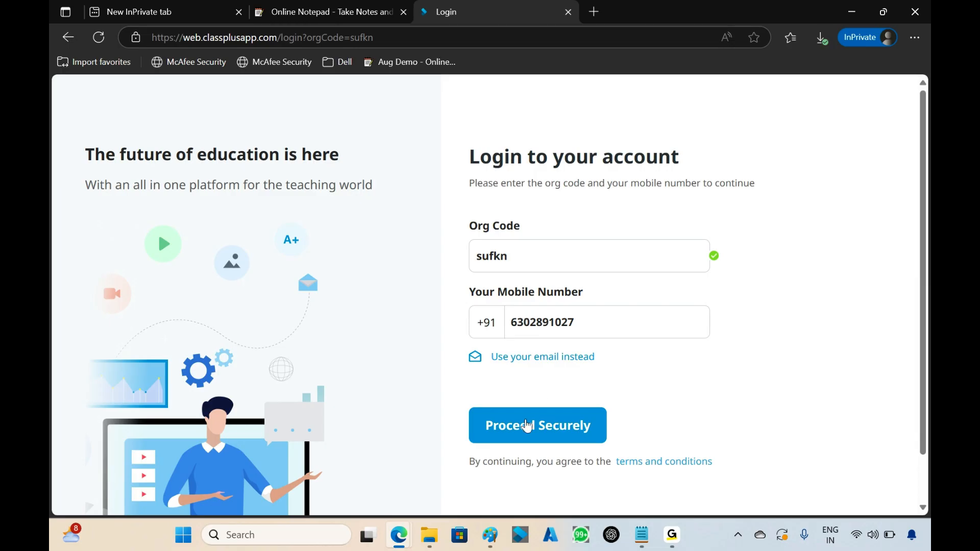
left_click(537, 426)
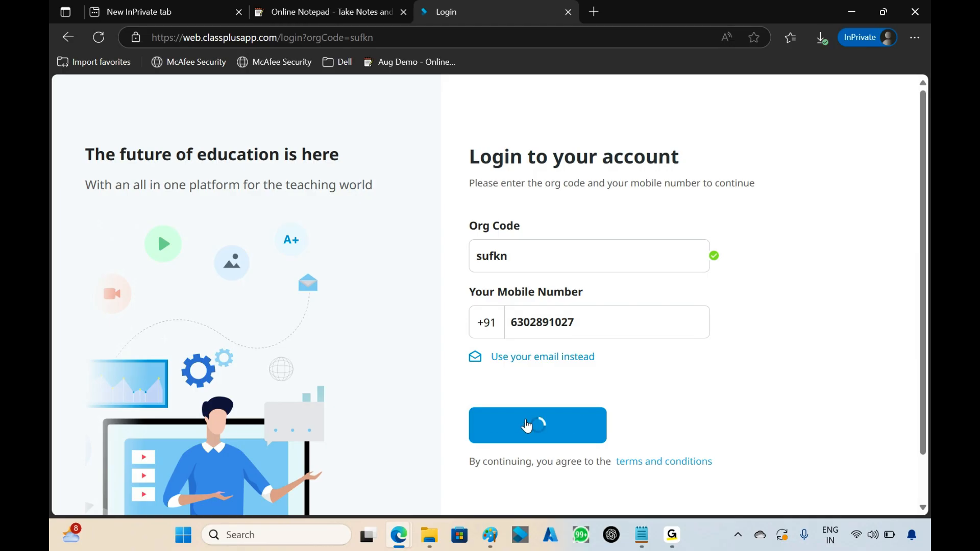
left_click(537, 425)
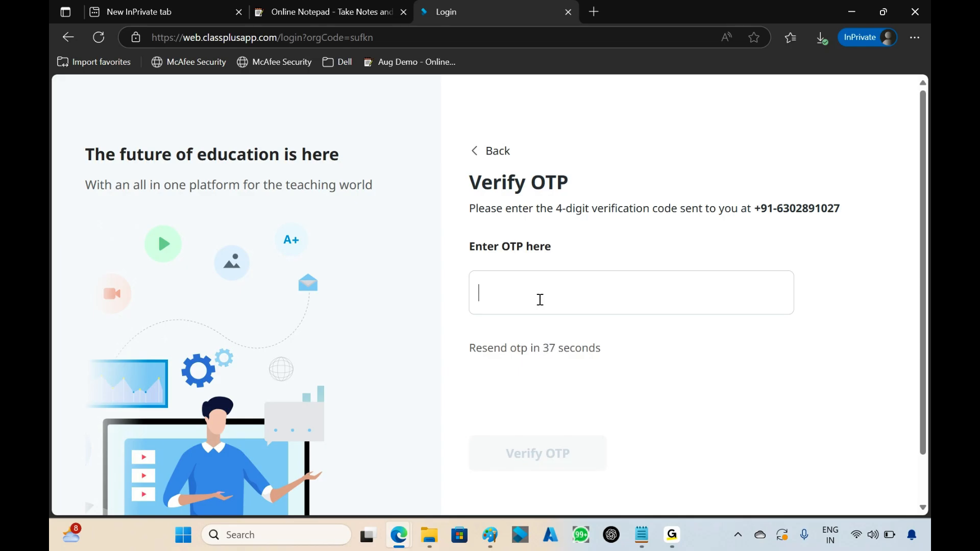
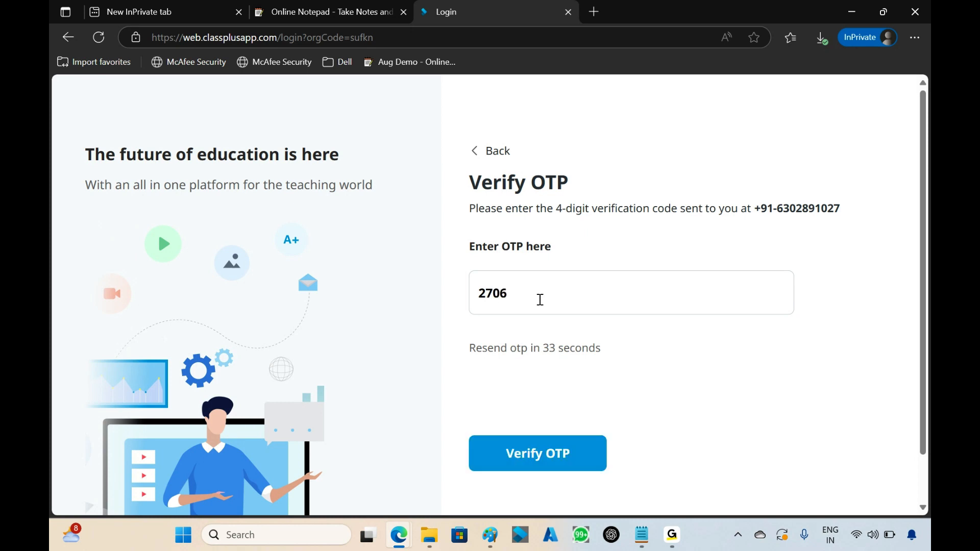
left_click(537, 453)
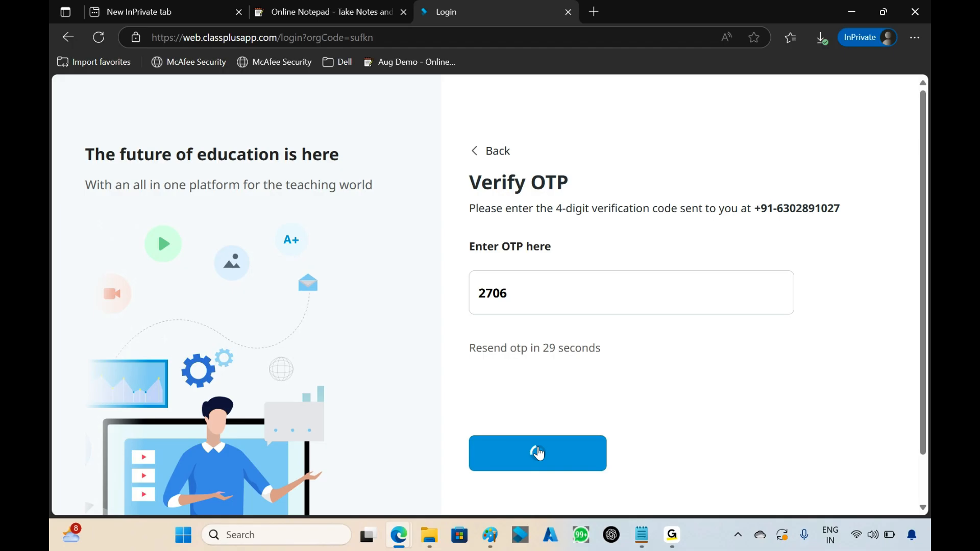
left_click(537, 453)
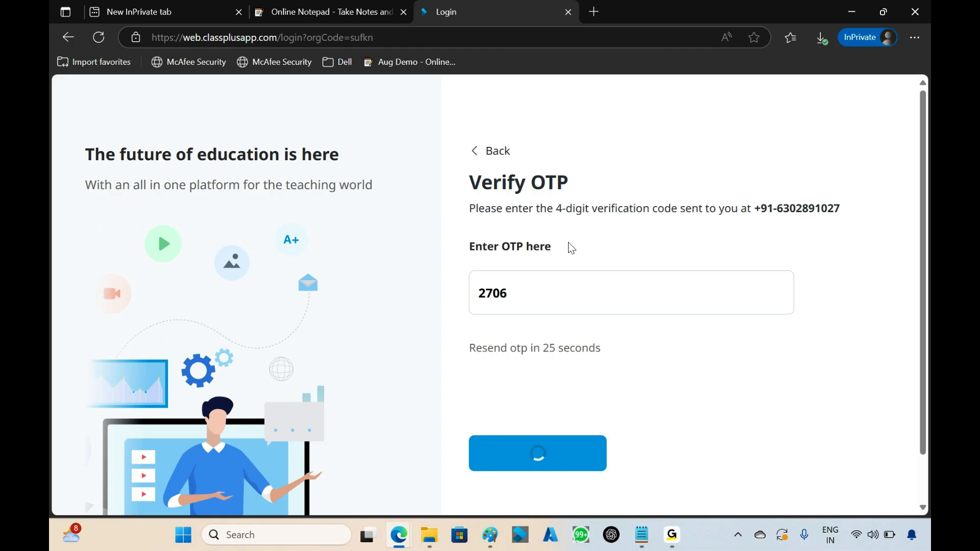
Step: Type the student's name into the sign-up details form
left_click(537, 453)
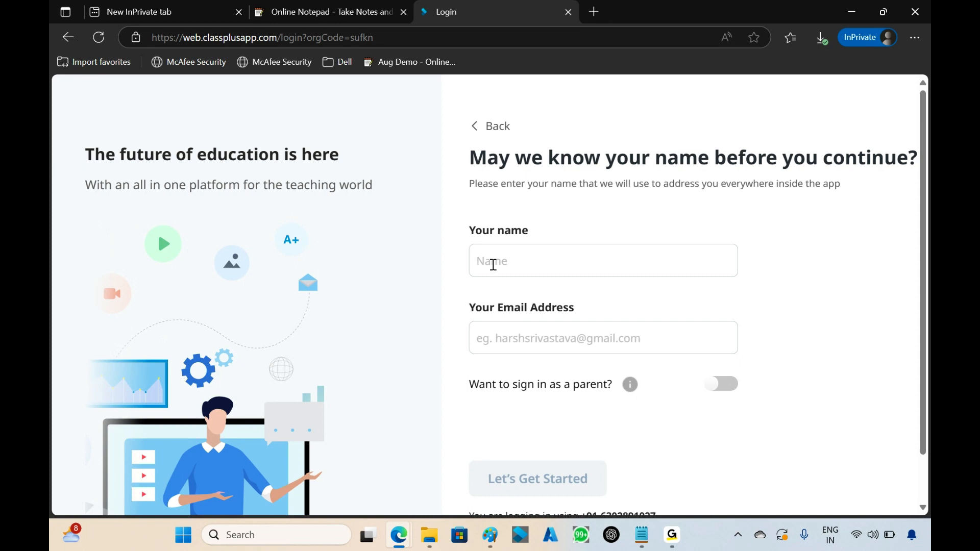
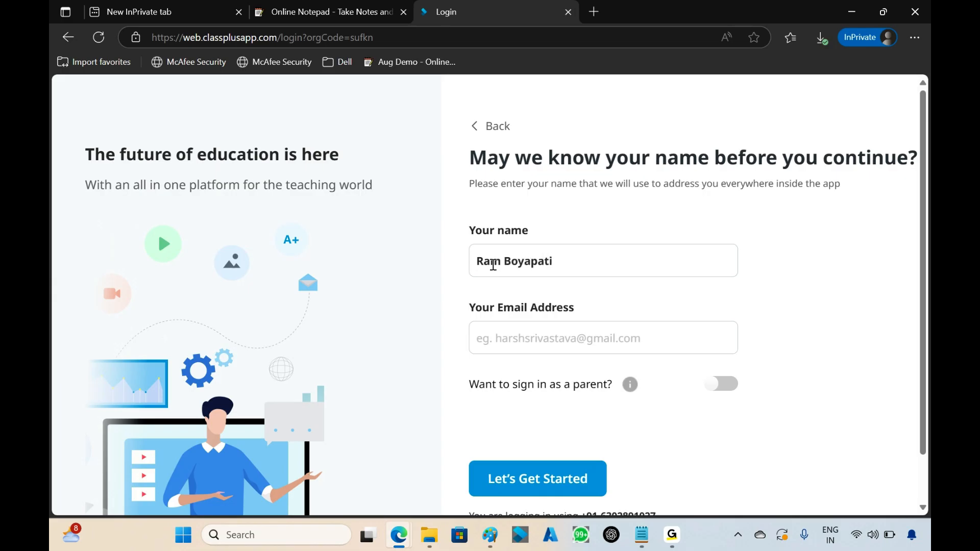
left_click(602, 338)
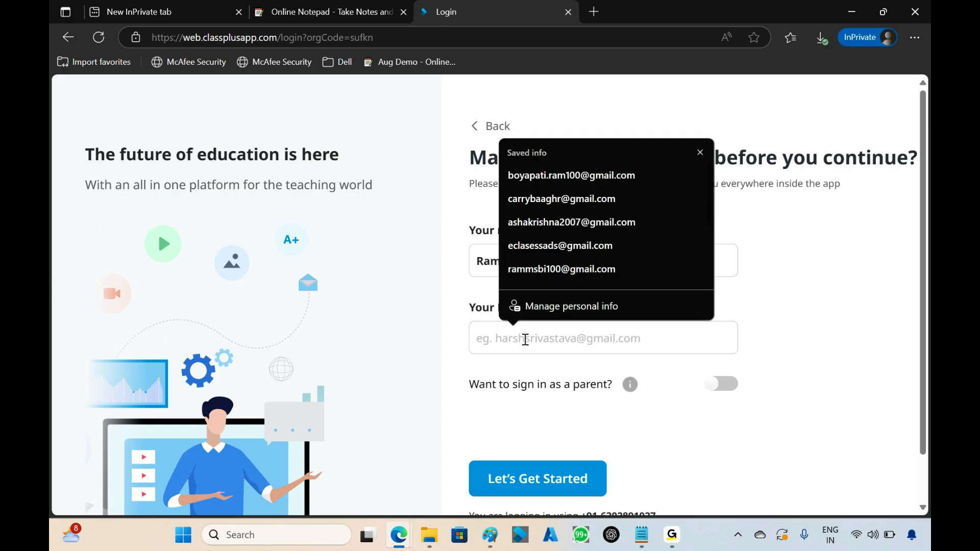
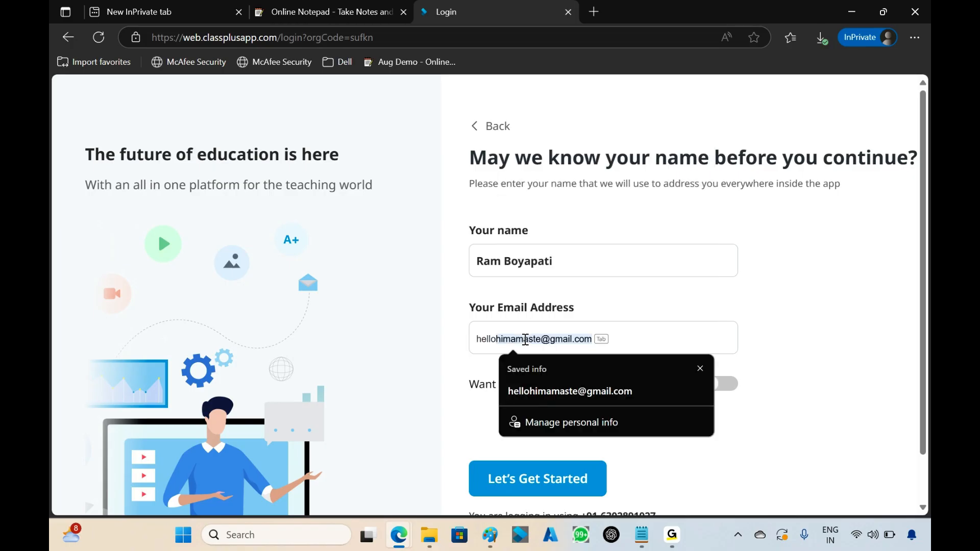
mouse_move(435, 341)
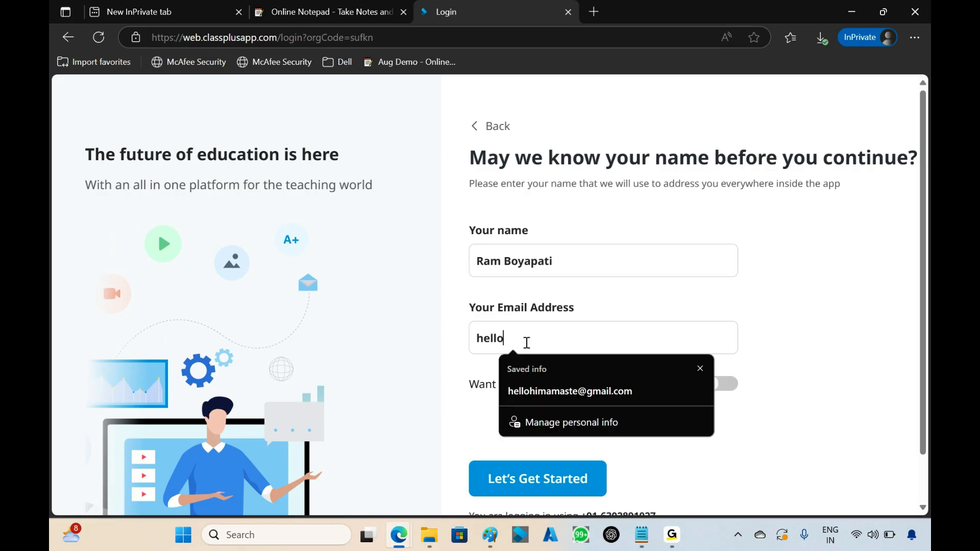
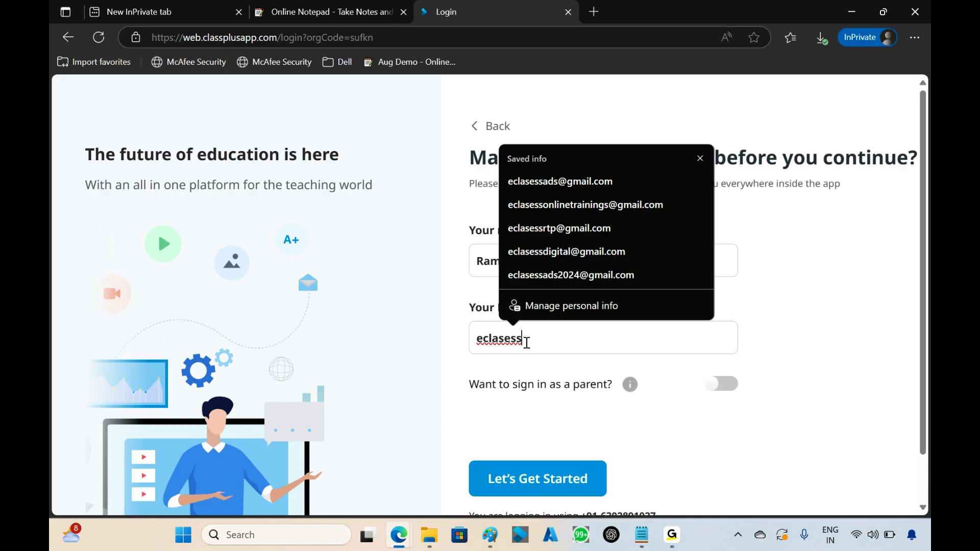
left_click(565, 251)
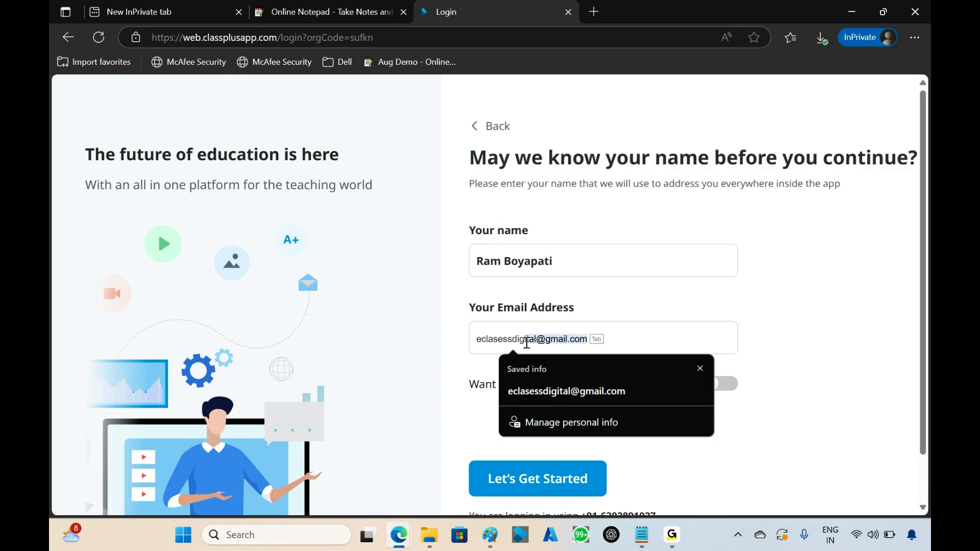
left_click(566, 391)
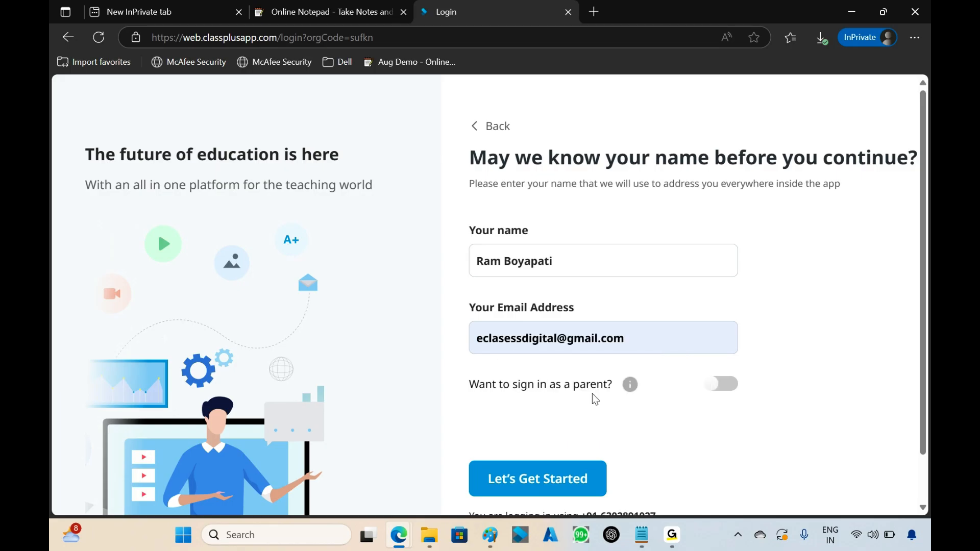
double_click(479, 384)
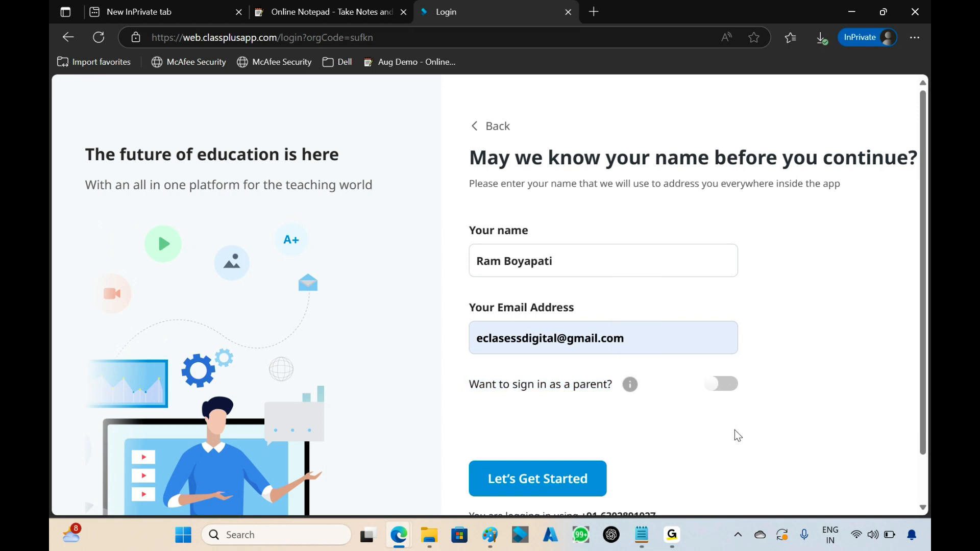
mouse_move(666, 392)
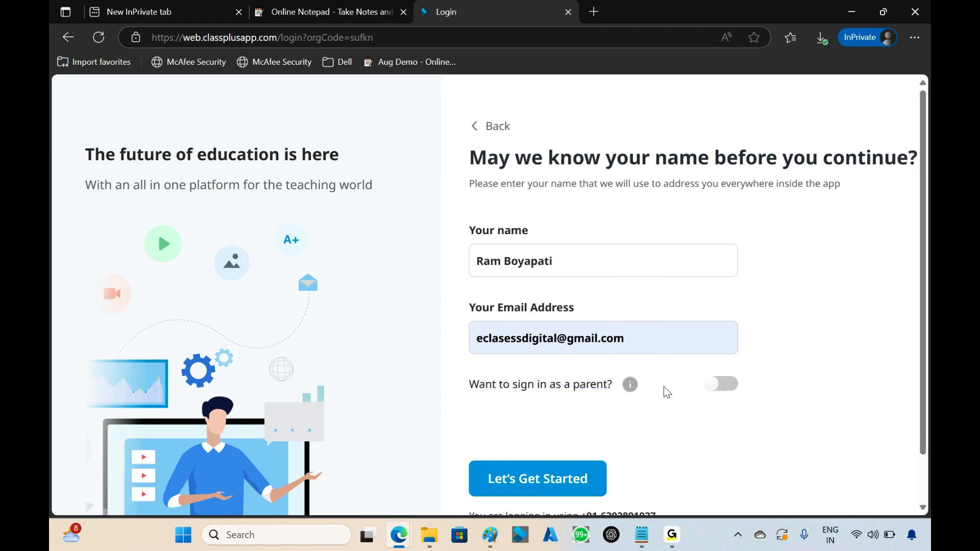
mouse_move(537, 479)
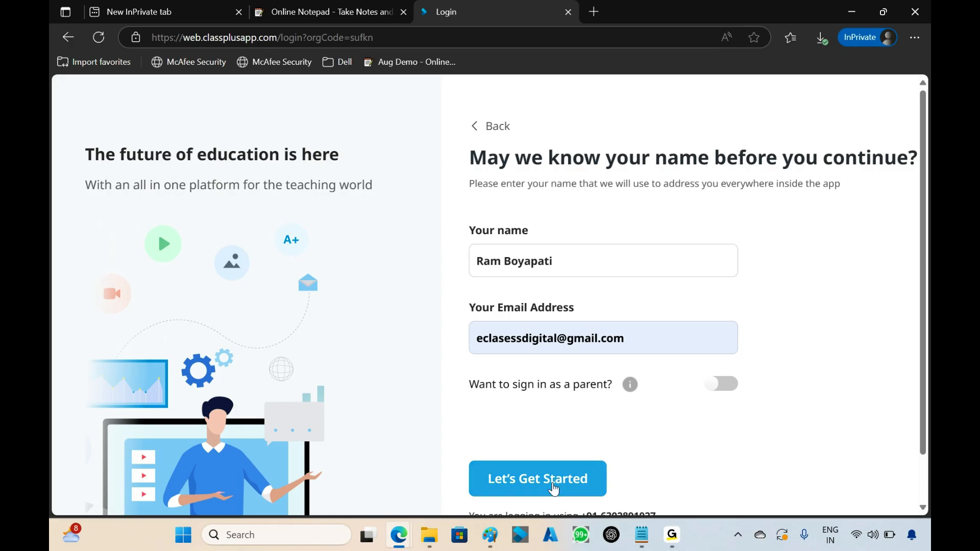
Step: Enter the portal, open the Eclasess welcome chat, and dismiss the energy saver notification
left_click(537, 479)
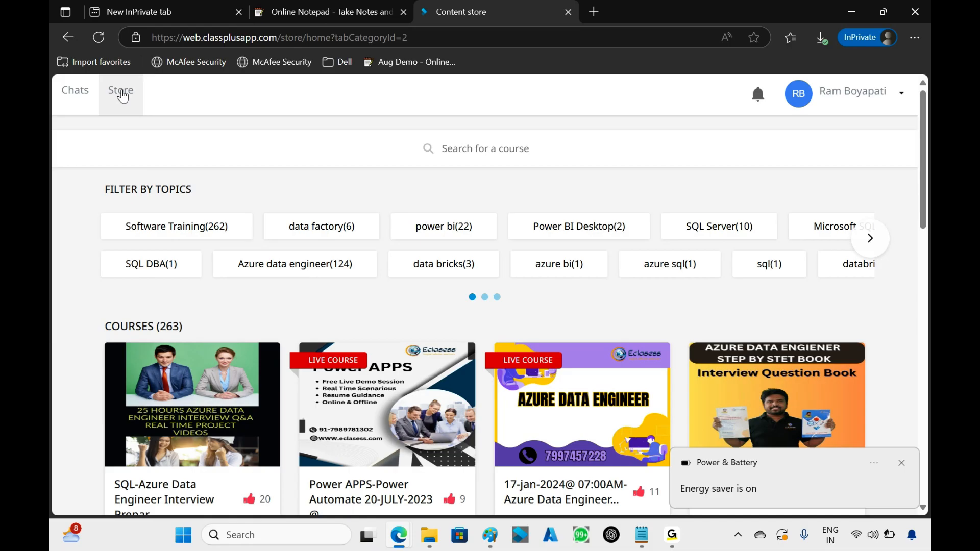
left_click(75, 89)
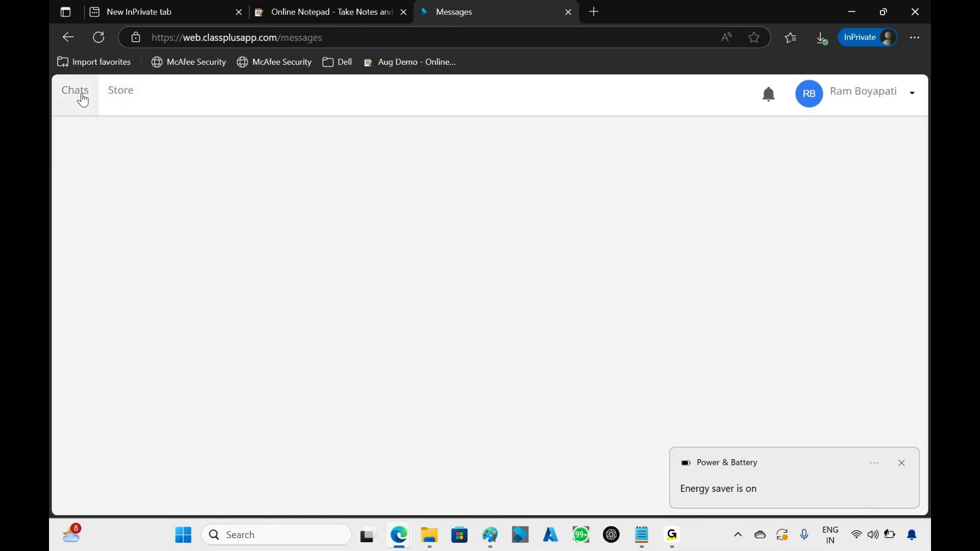
left_click(75, 90)
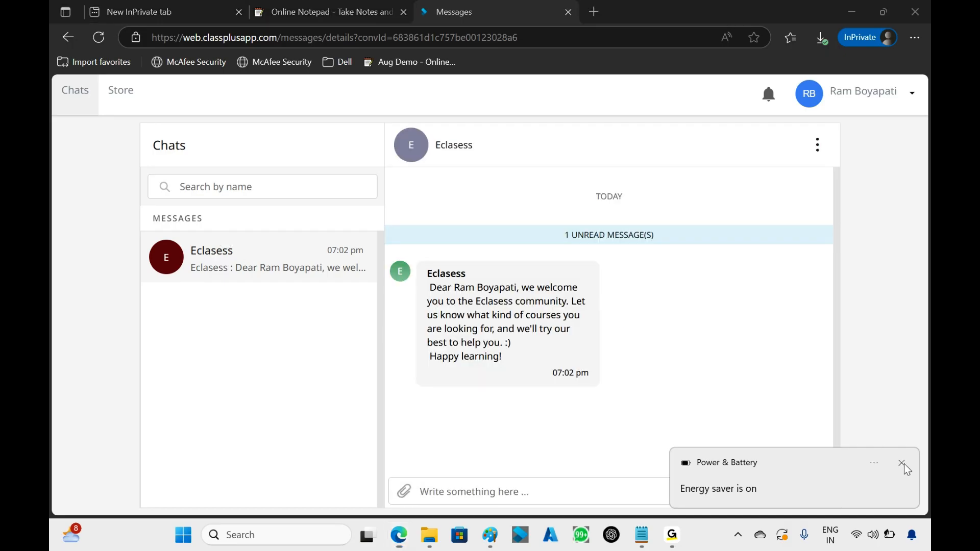
left_click(902, 469)
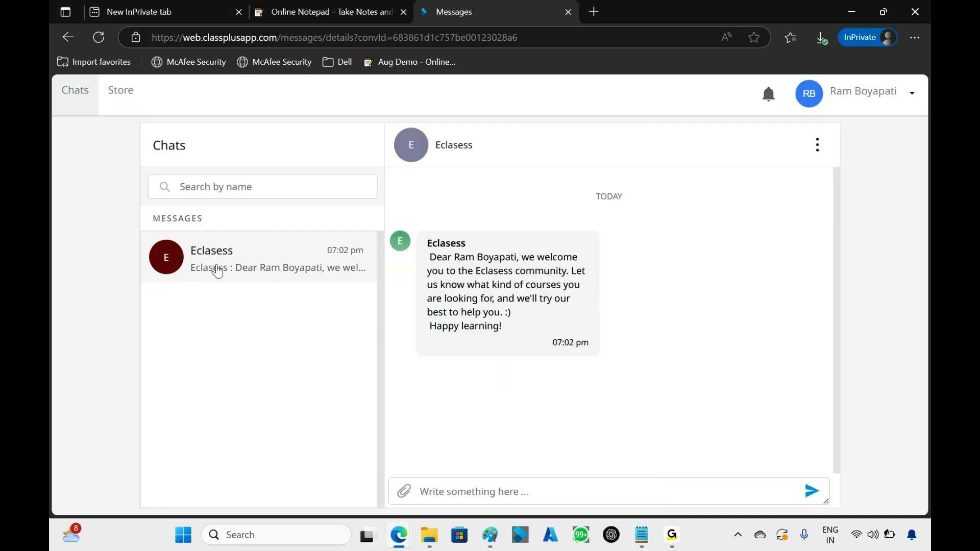
mouse_move(304, 362)
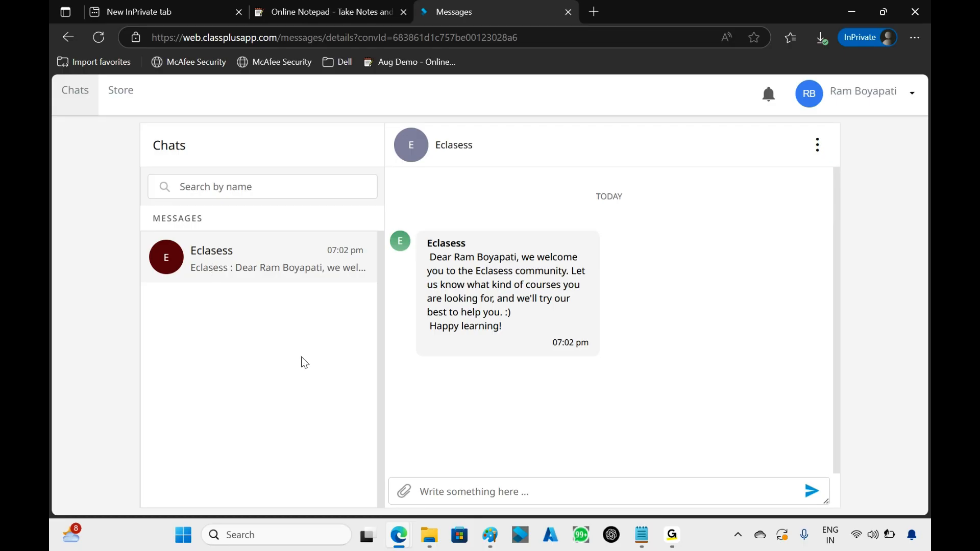
left_click(120, 89)
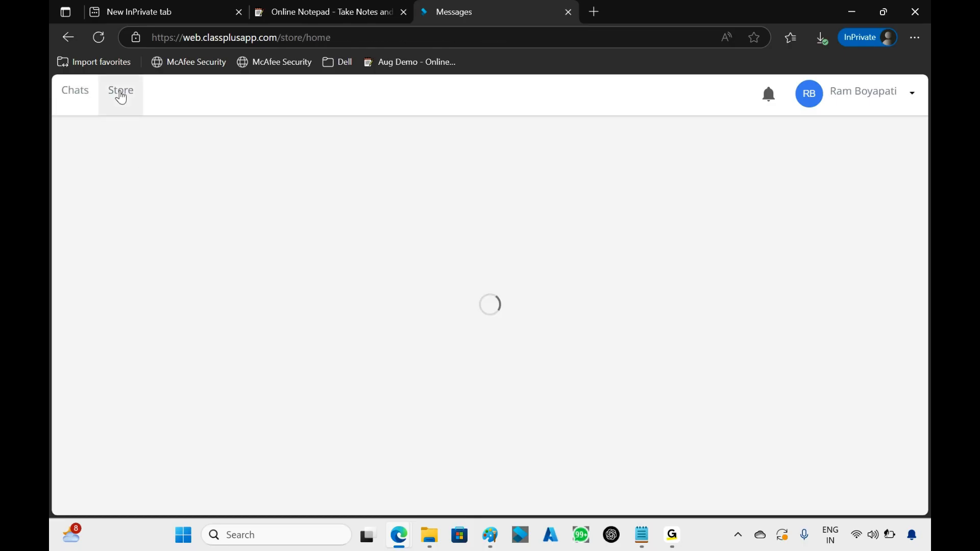
left_click(120, 91)
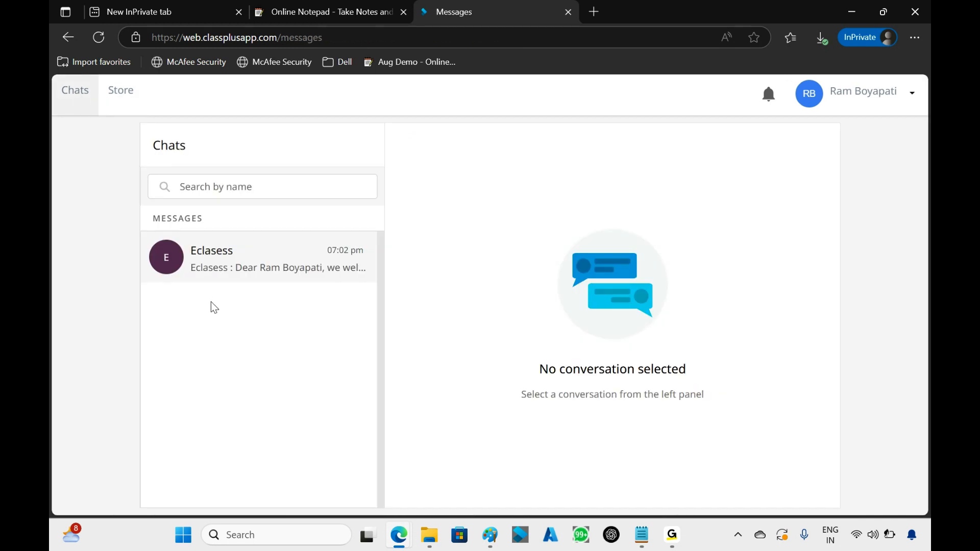
mouse_move(219, 308)
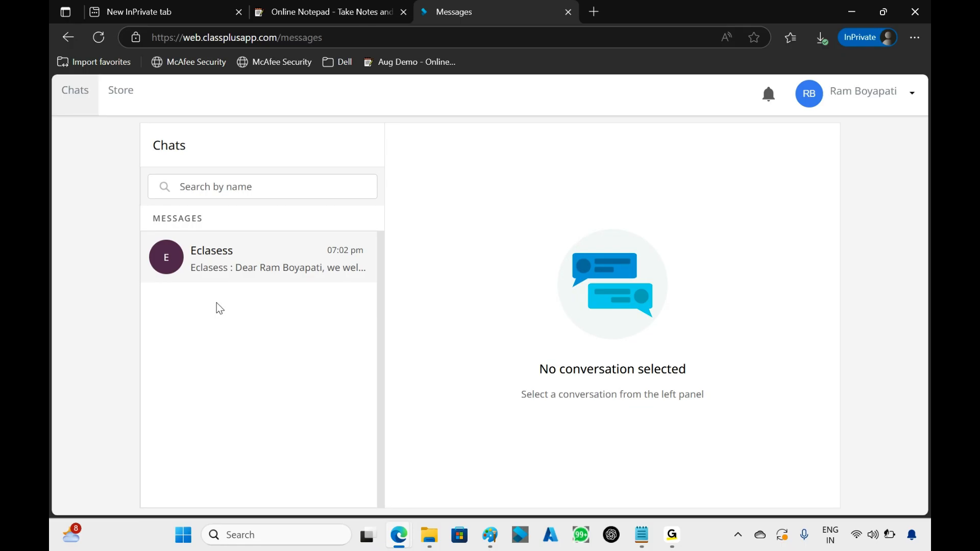
mouse_move(206, 321)
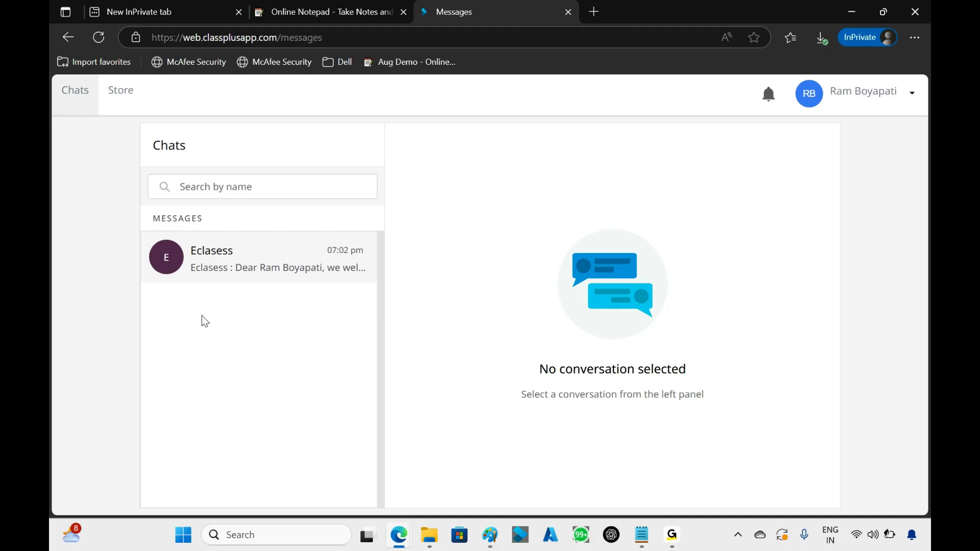
mouse_move(229, 315)
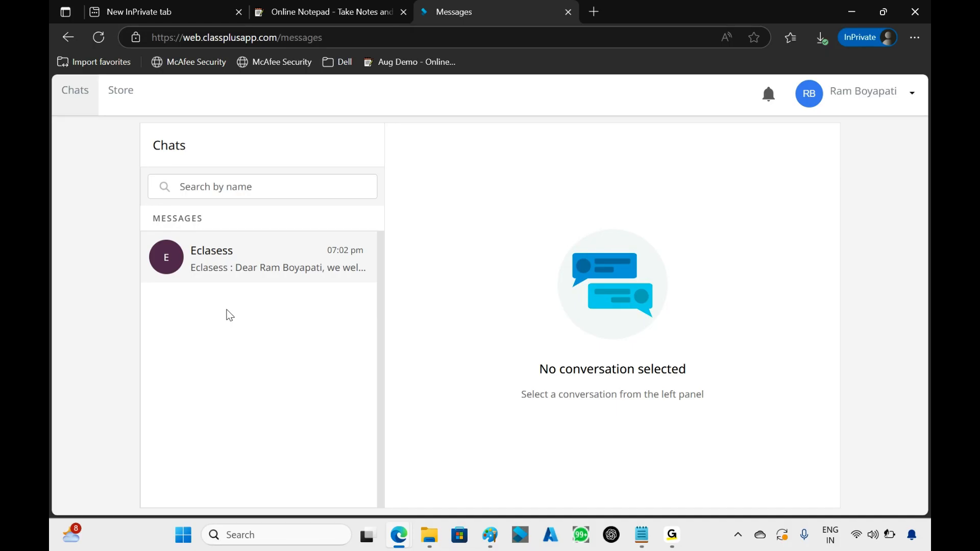
left_click(120, 90)
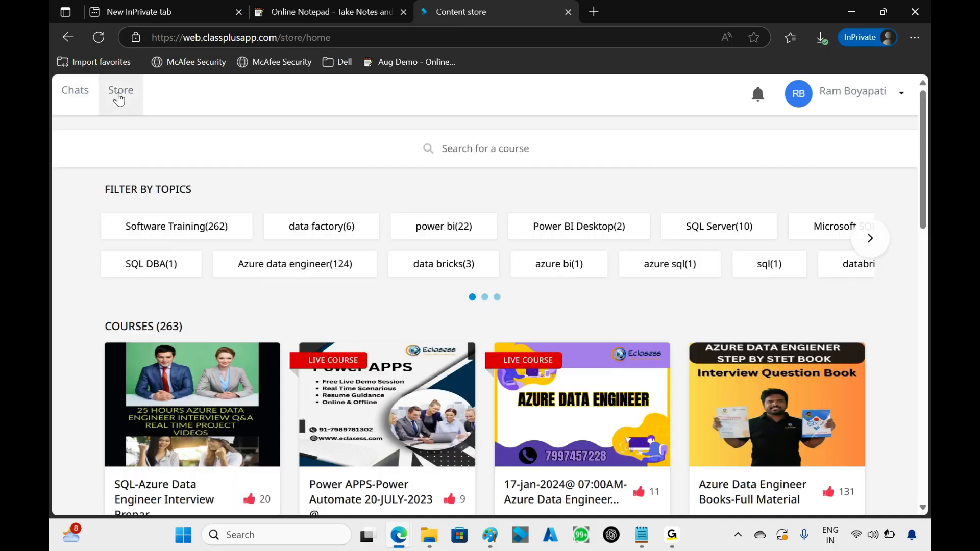
left_click(120, 90)
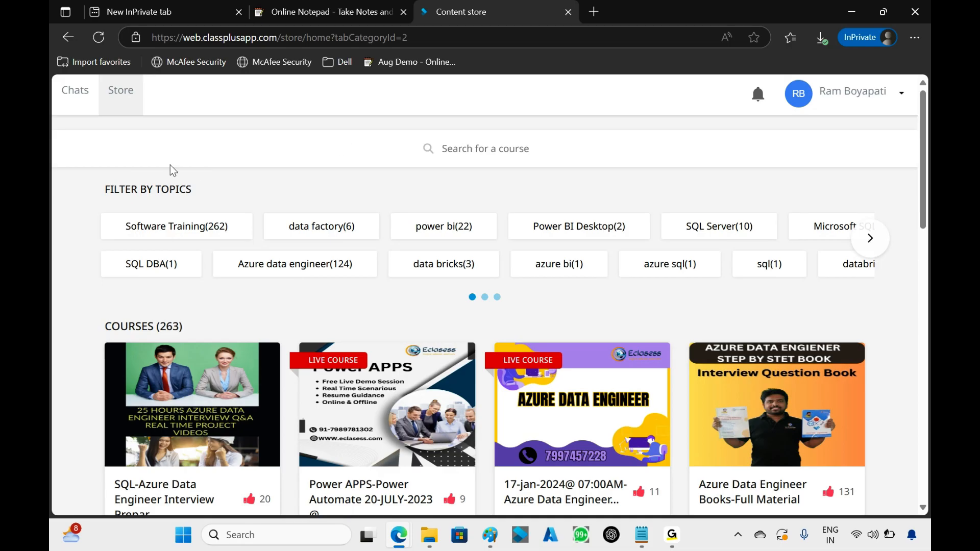
mouse_move(227, 177)
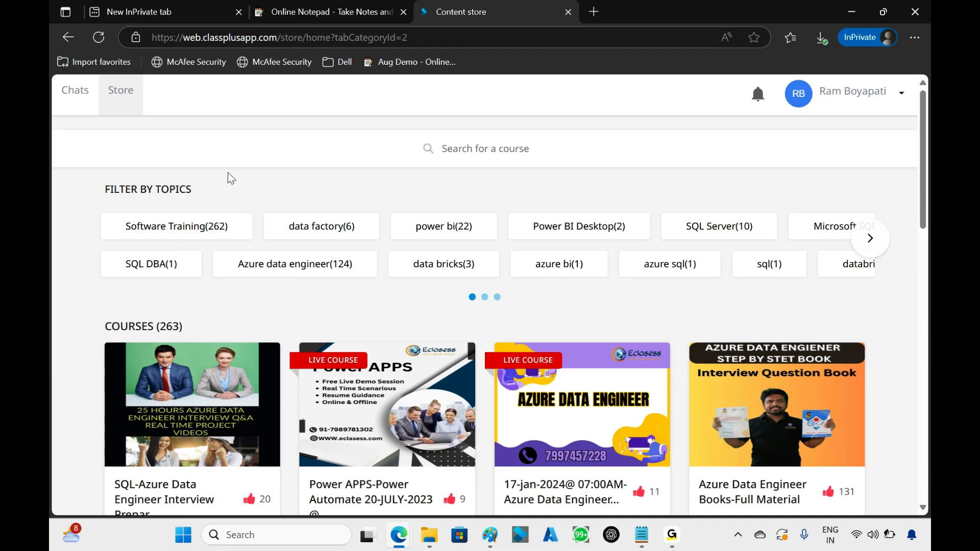
mouse_move(405, 150)
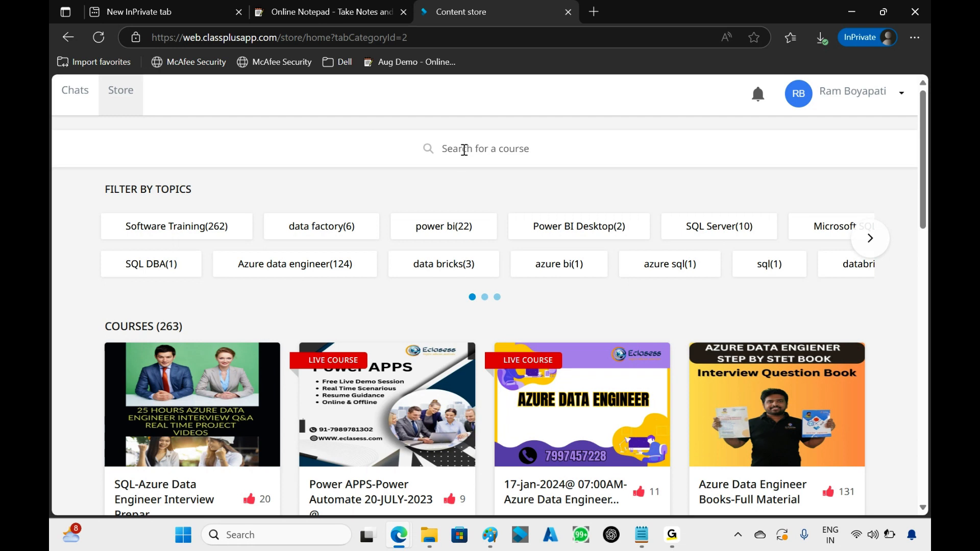
left_click(485, 148)
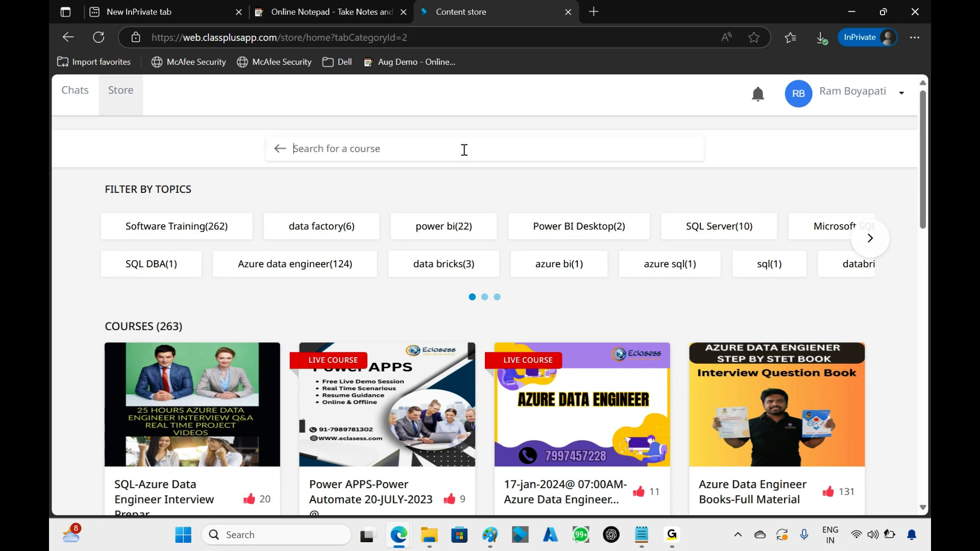
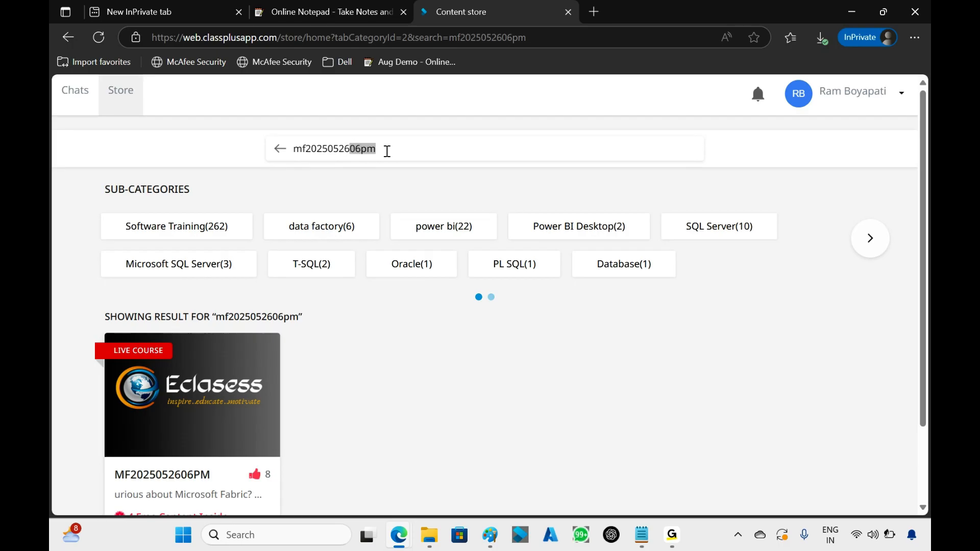
double_click(334, 148)
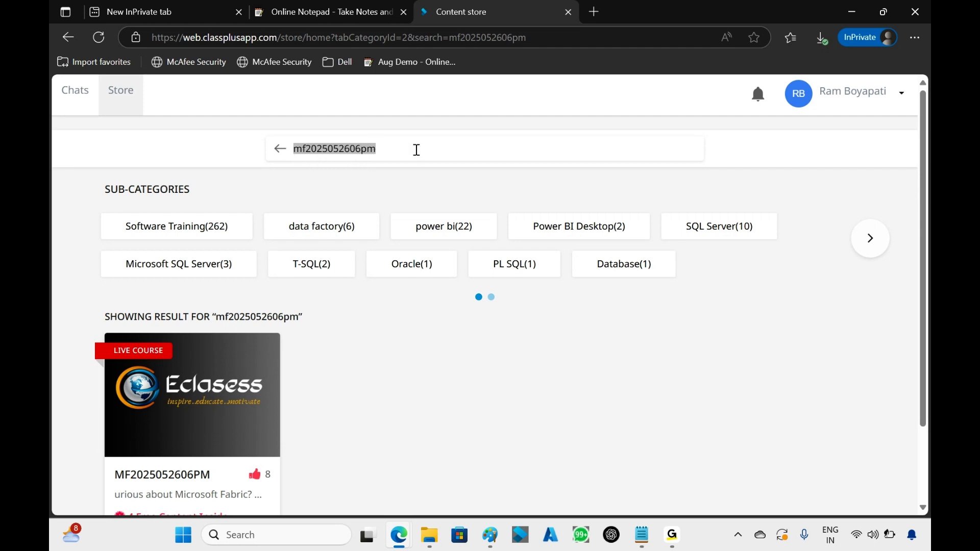
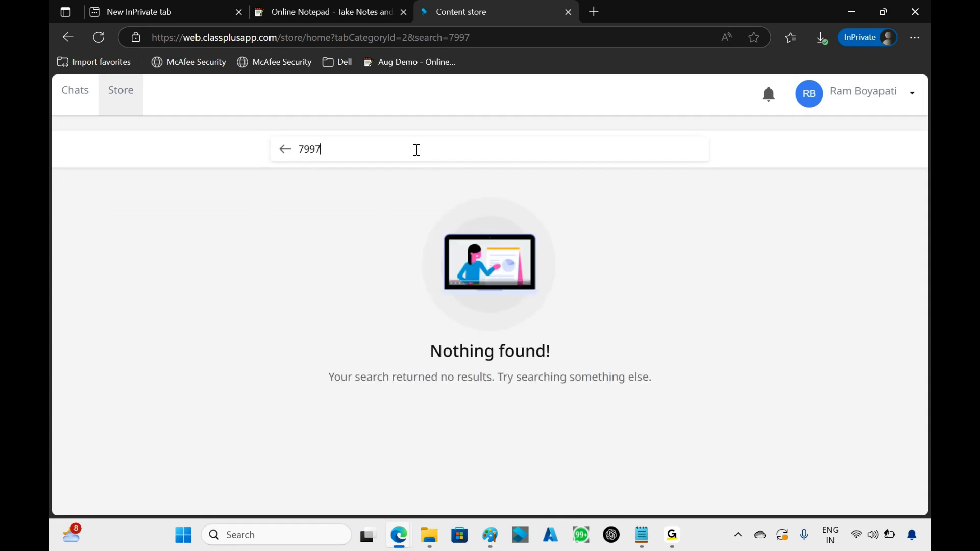
key("Backspace")
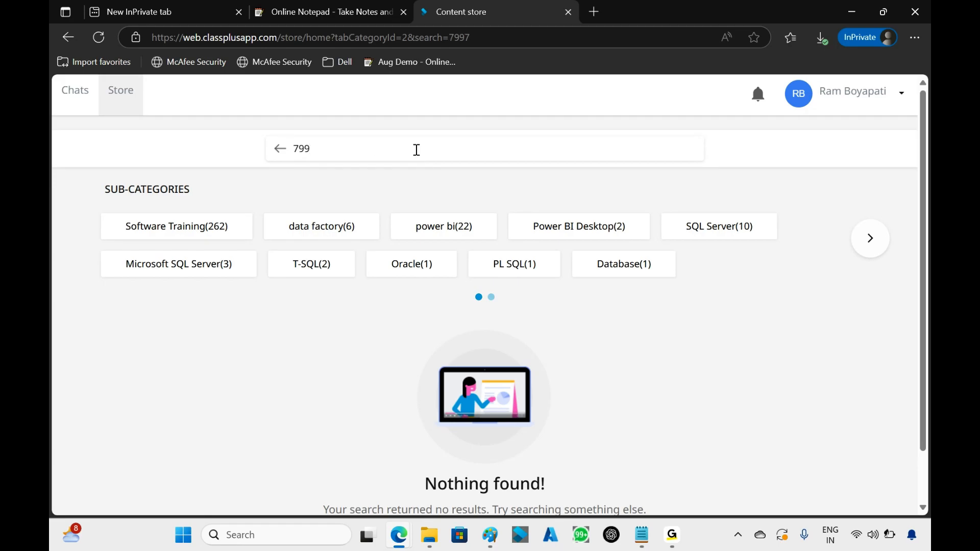
left_click(281, 148)
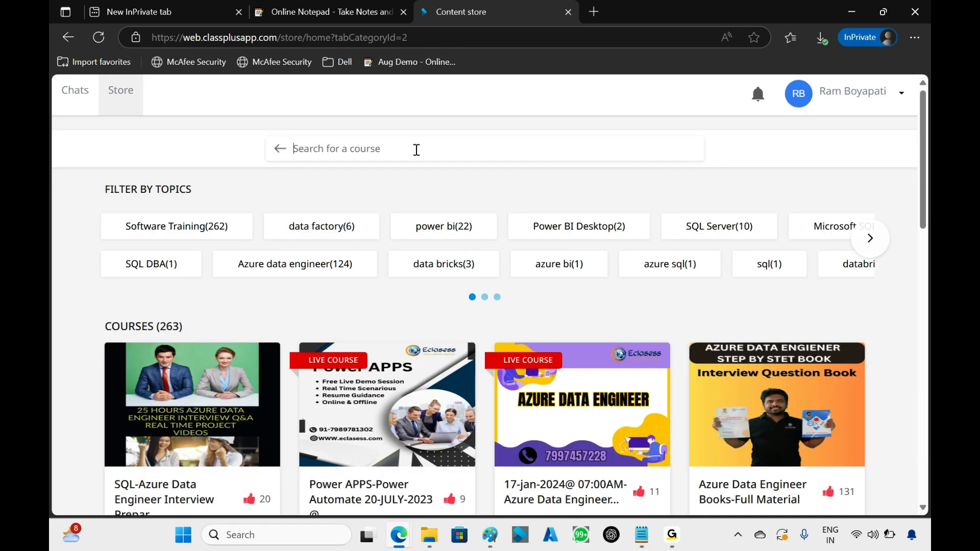
type("799")
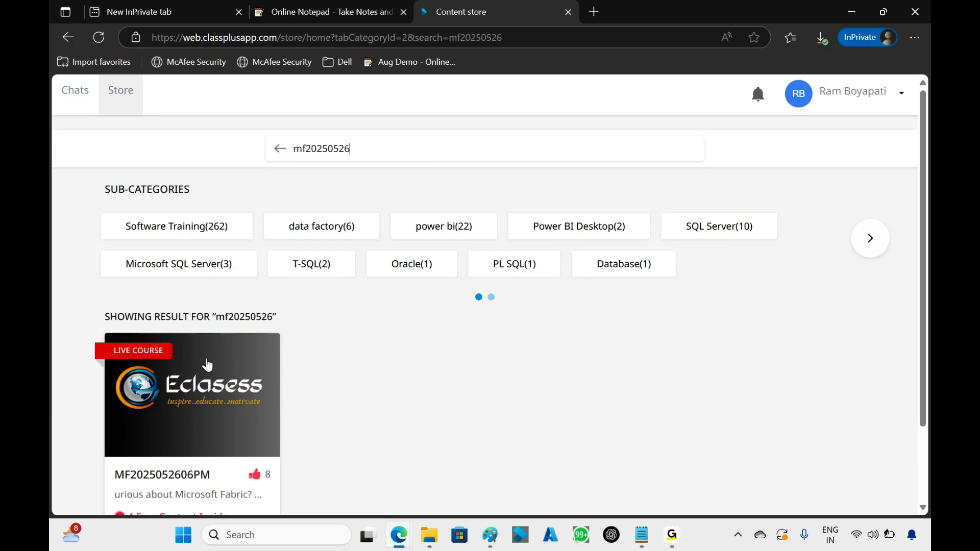
left_click(192, 394)
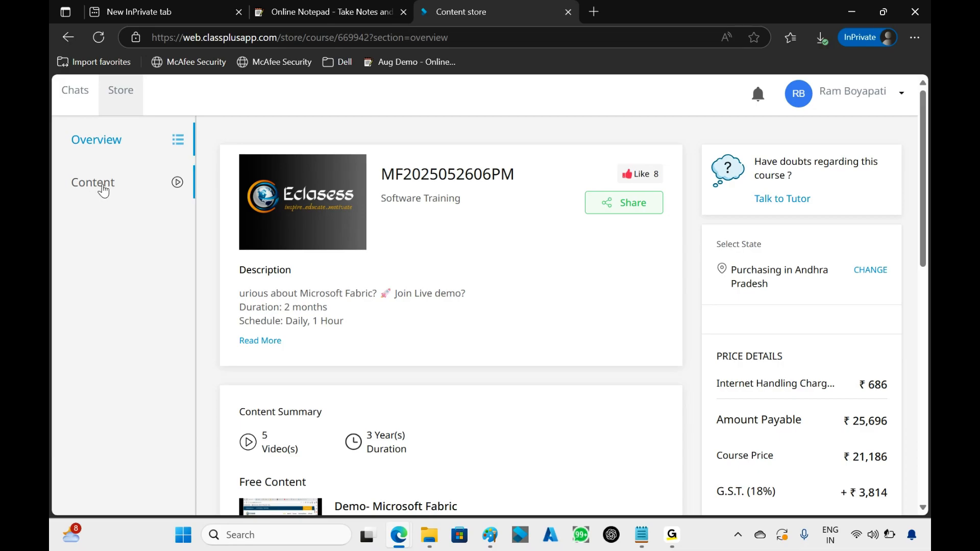
left_click(93, 182)
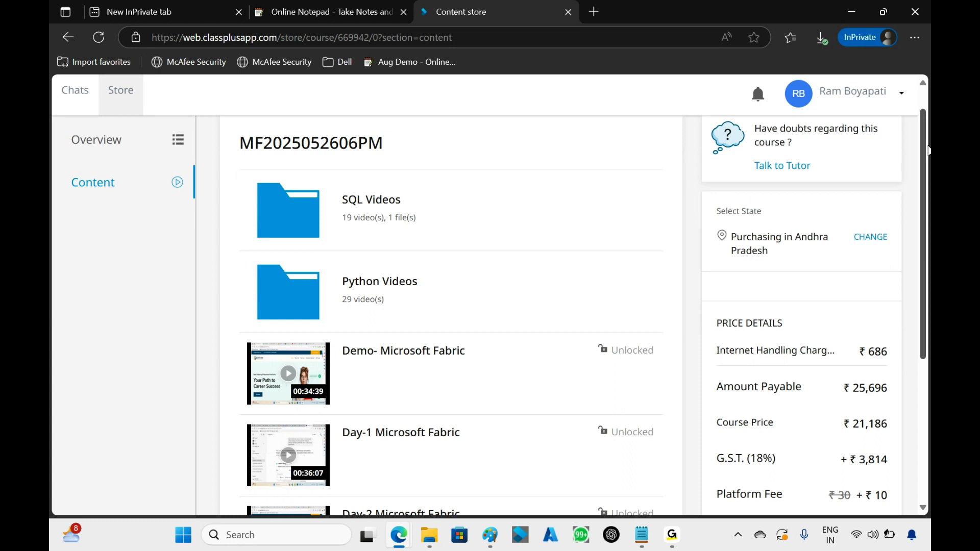
scroll("down", 3)
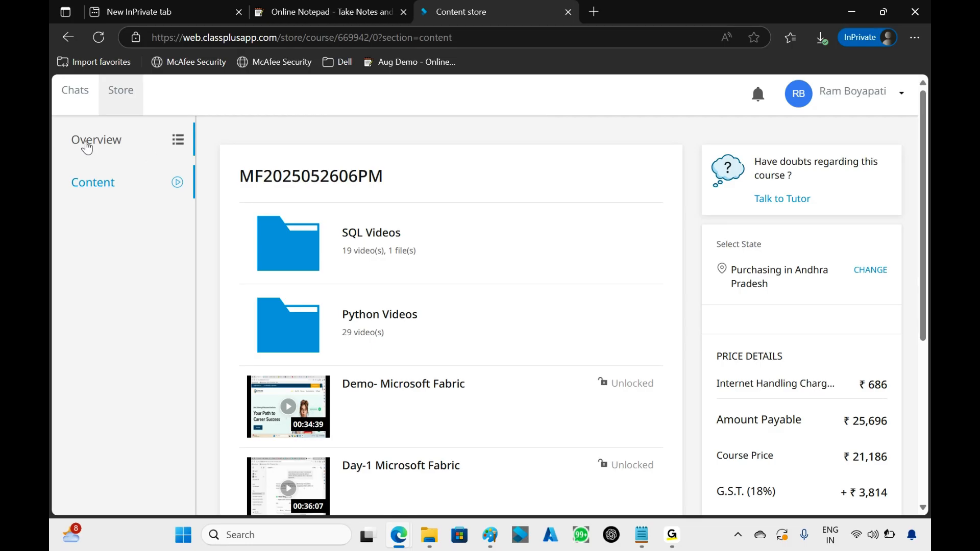
left_click(96, 140)
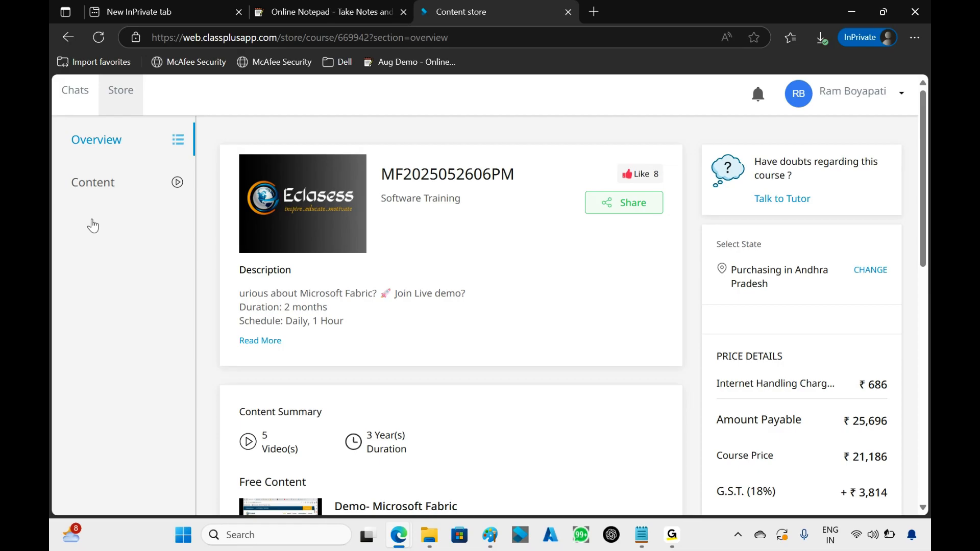
mouse_move(106, 219)
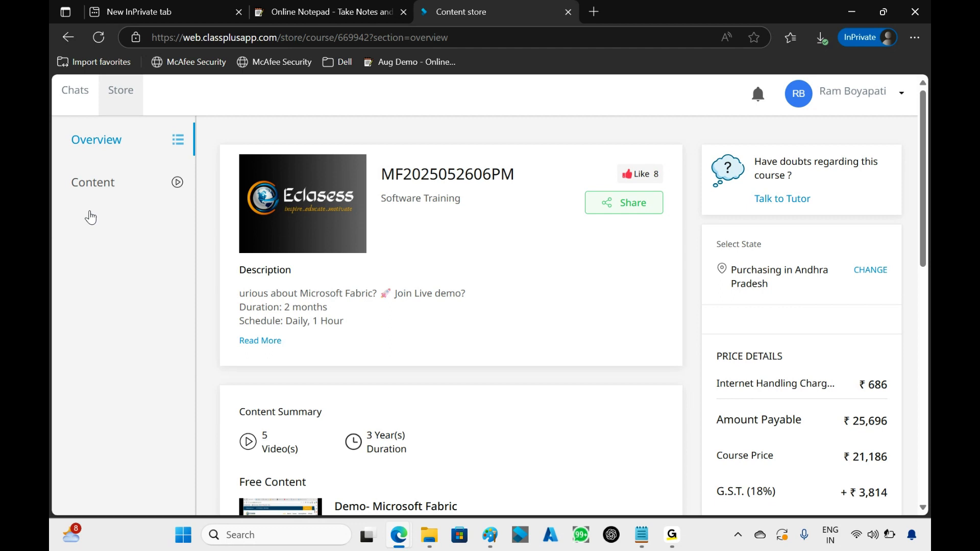
mouse_move(116, 226)
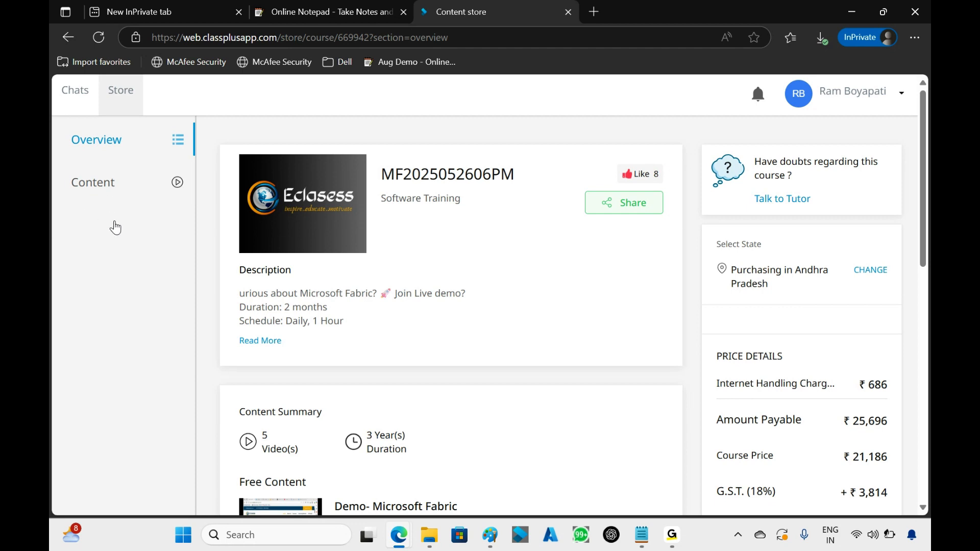
mouse_move(102, 159)
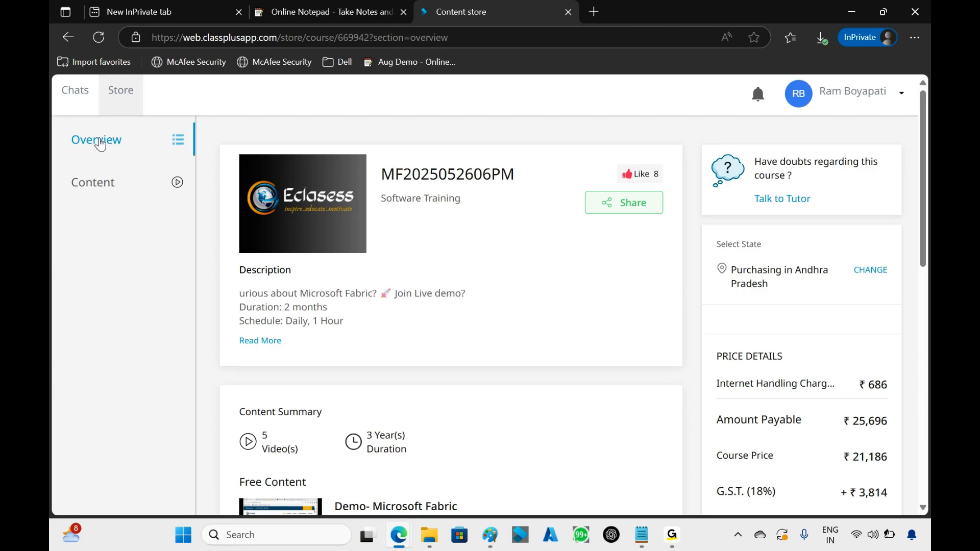
mouse_move(245, 113)
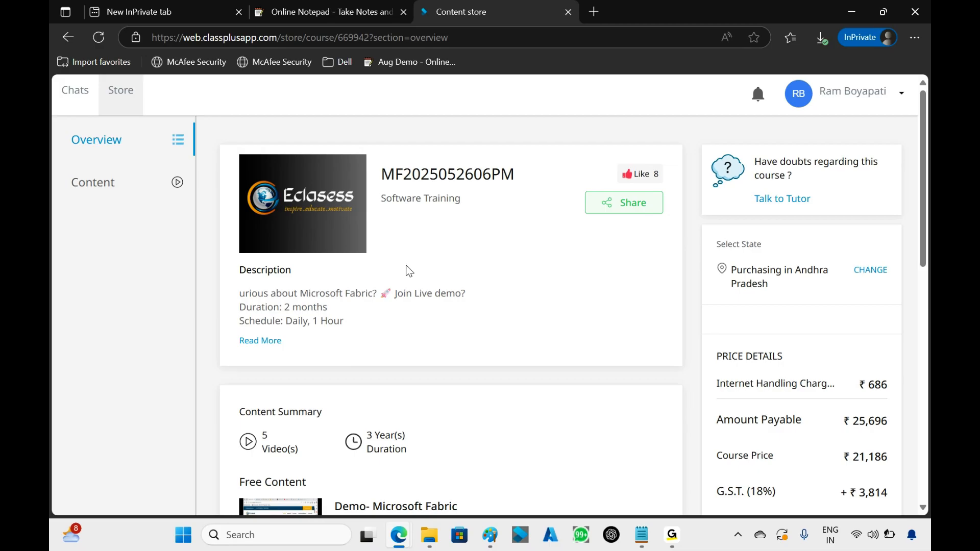
mouse_move(524, 358)
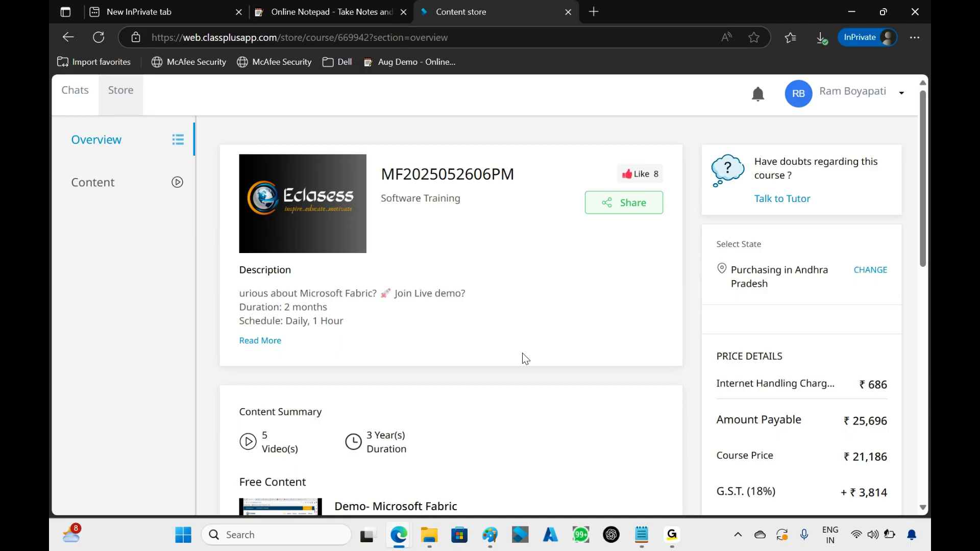
mouse_move(495, 338)
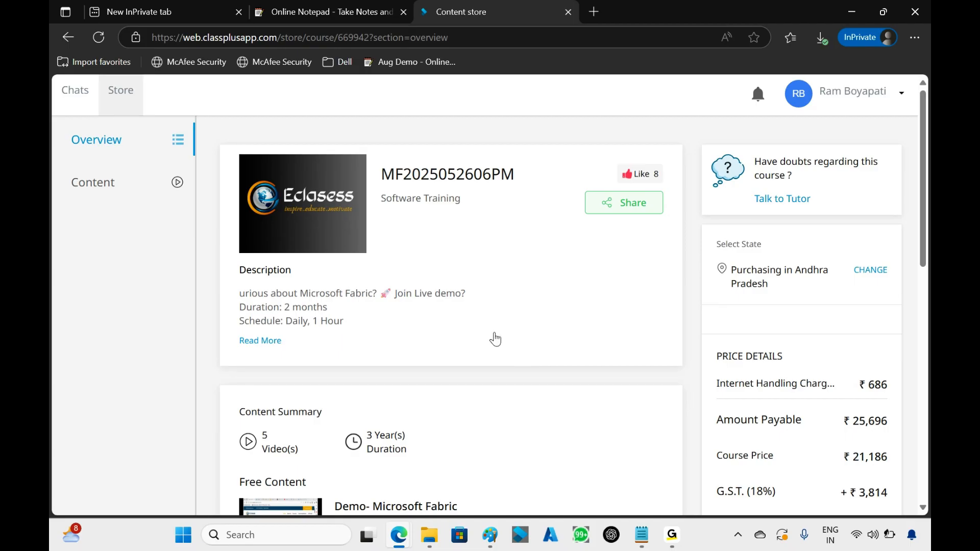
mouse_move(74, 90)
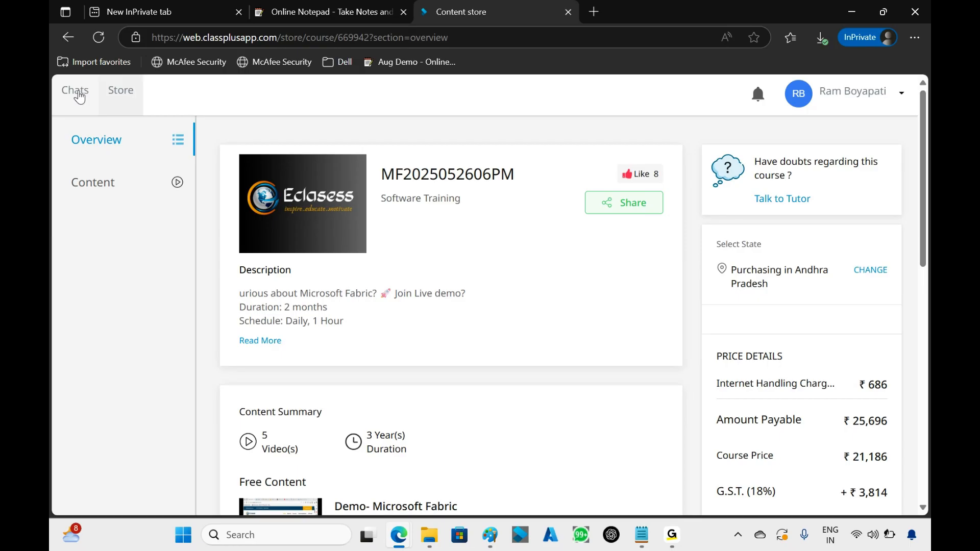
mouse_move(527, 80)
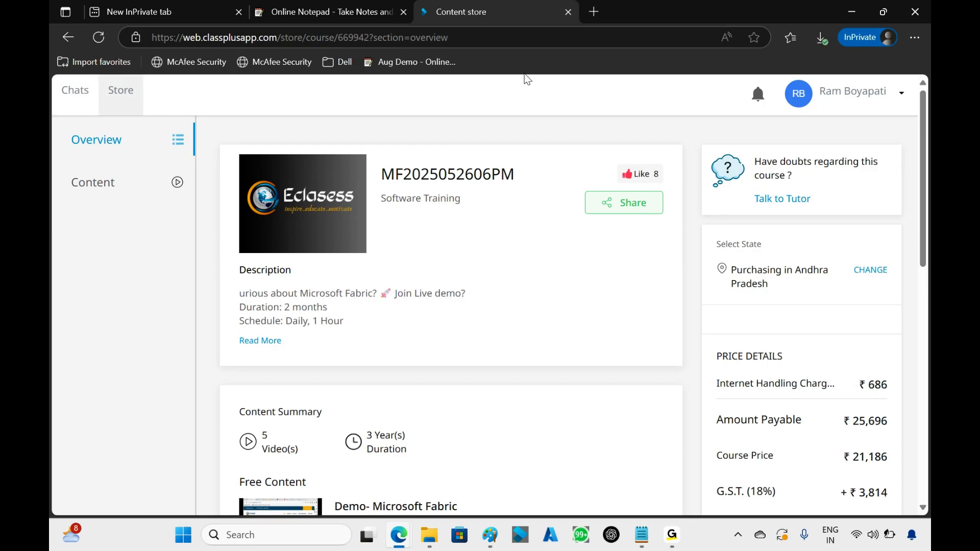
mouse_move(525, 101)
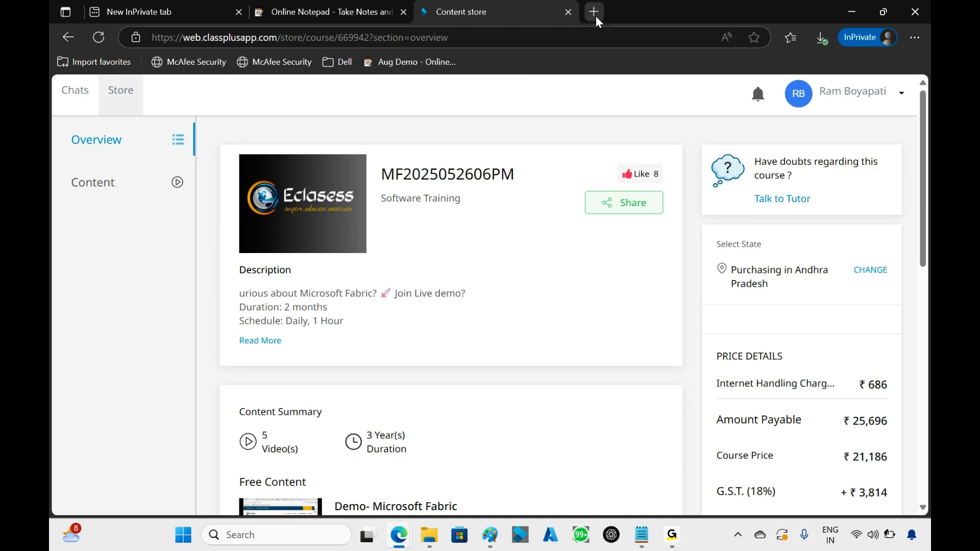
mouse_move(593, 12)
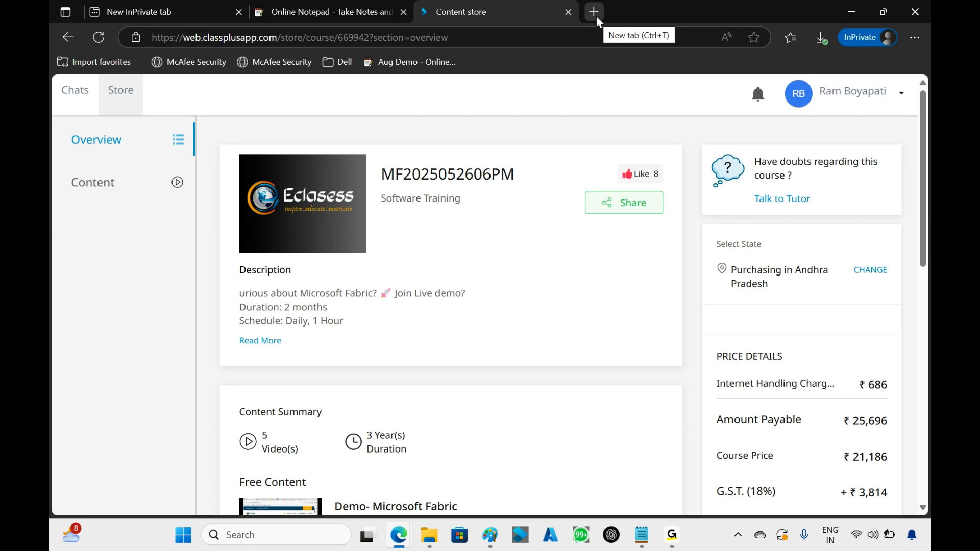
Step: Search 'eclasess' in a new tab and open the Eclasess listing on Google Play
left_click(593, 11)
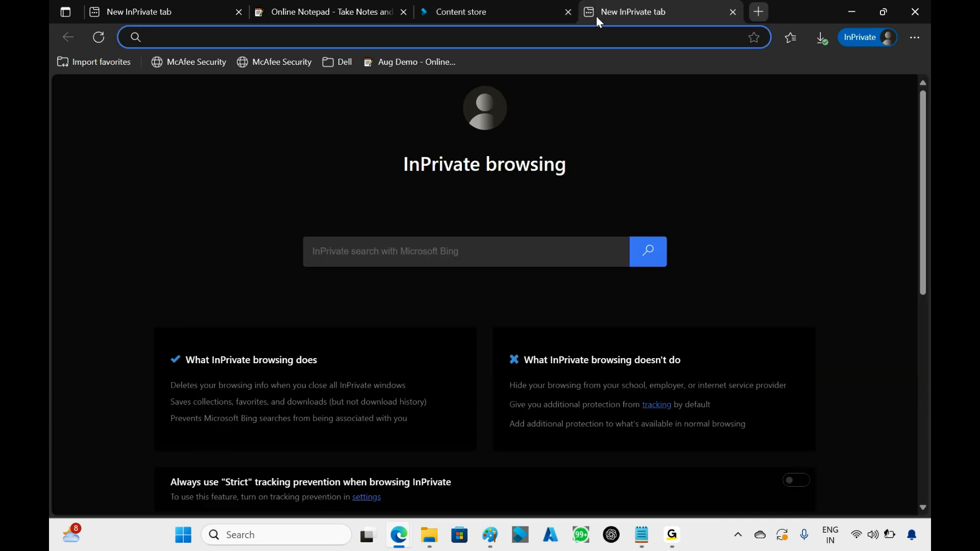
type("eclasess")
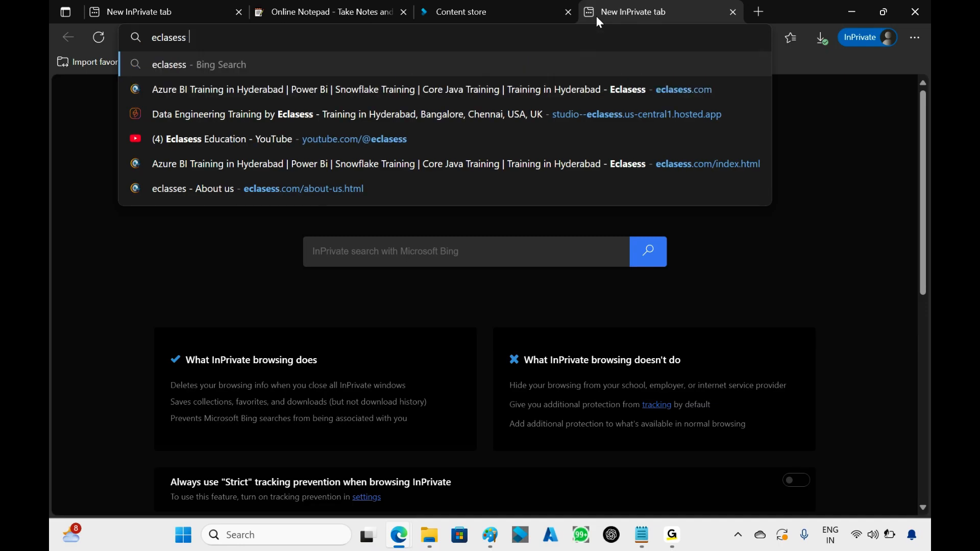
key("Enter")
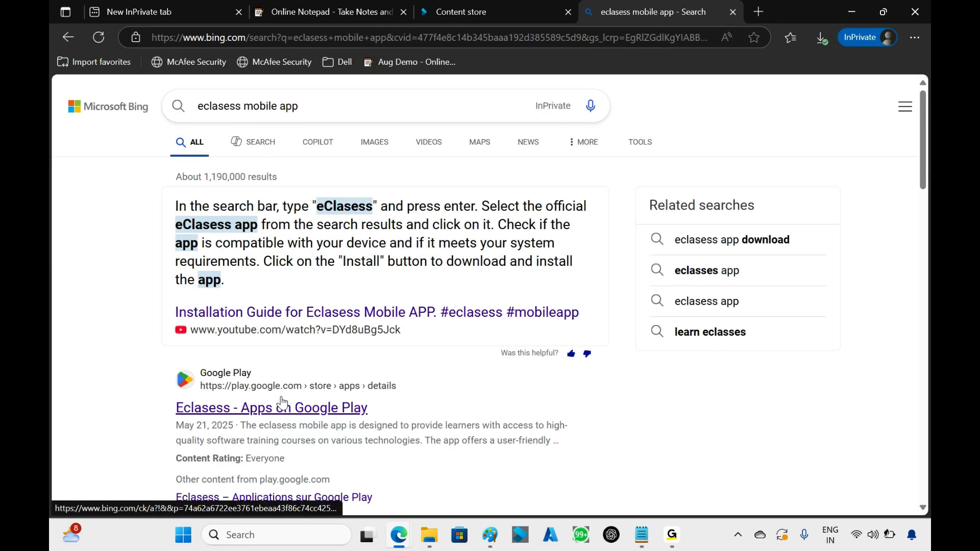
left_click(271, 408)
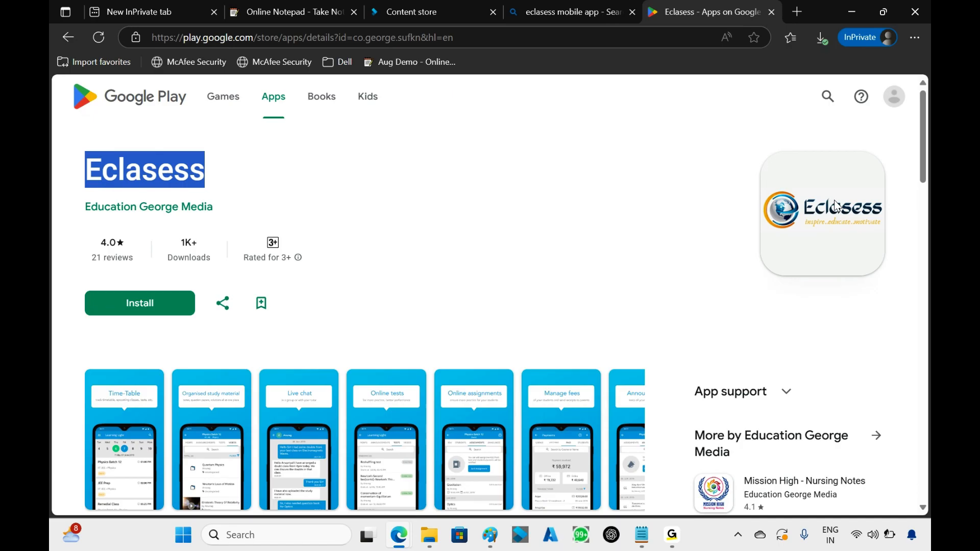
mouse_move(796, 34)
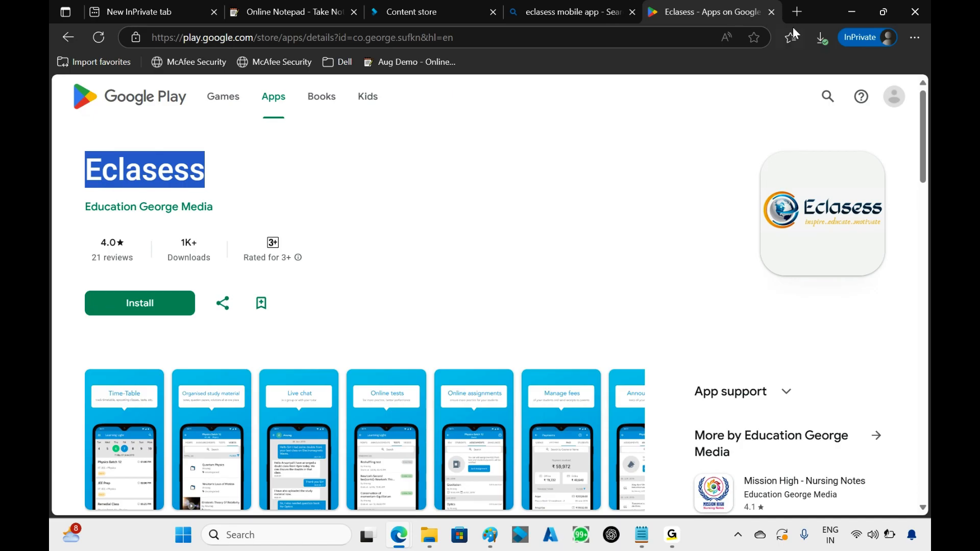
Step: Search Bing for 'my institute ios' in a new tab and open the MyInstitute App Store page
left_click(796, 12)
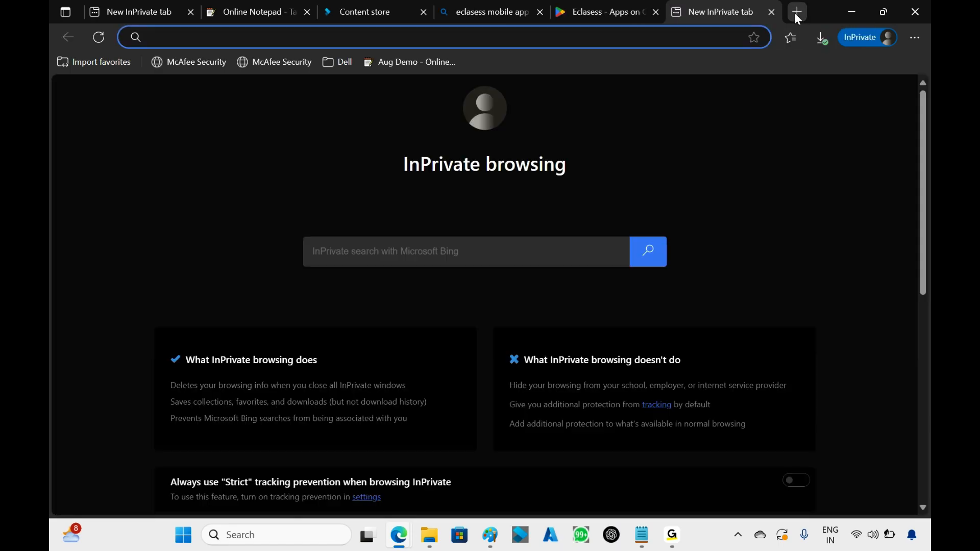
type("mail.google.com/mail/u/2/#inbox")
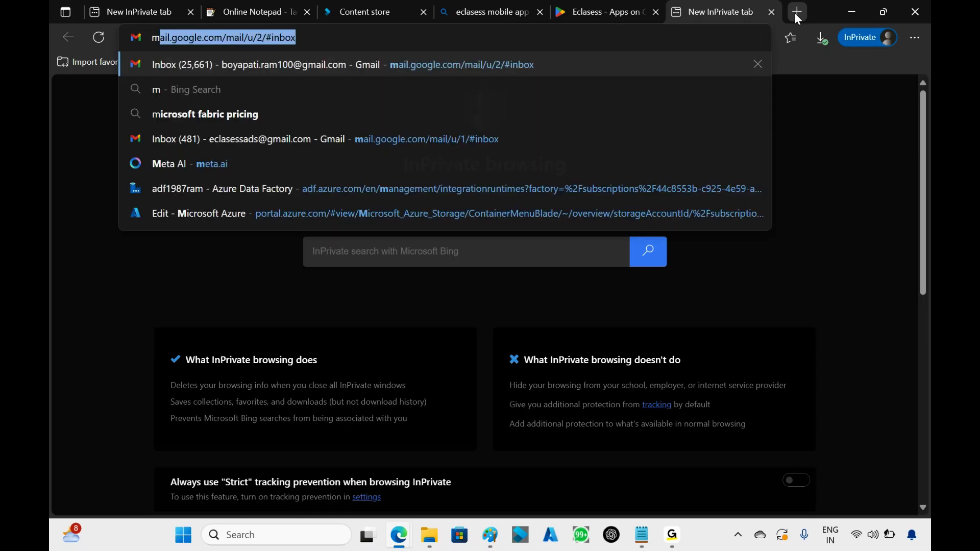
type("my inst")
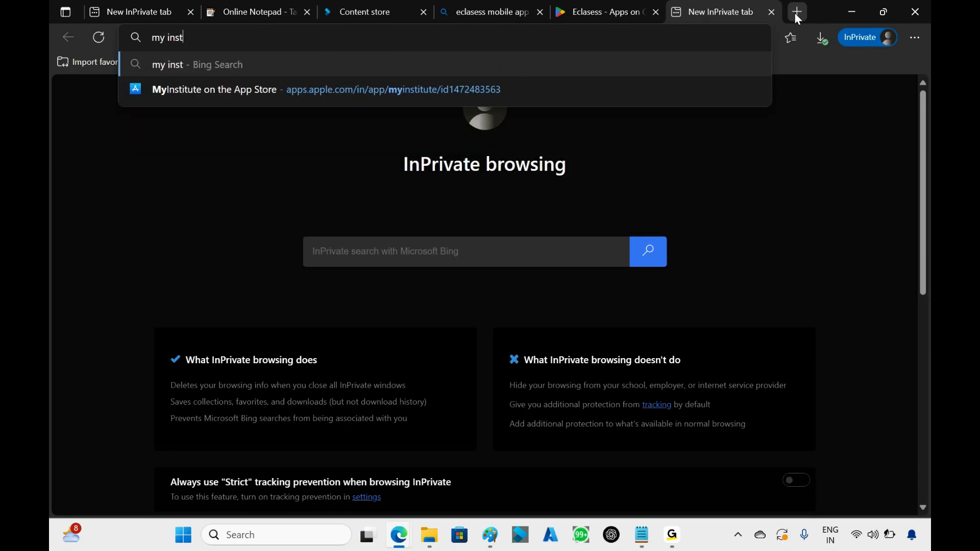
type("itute+ios&cvid=fa22304ca71141be9fa755ee74f7d754&gs_lcrp=EgRlZGdlKgYIABBFGDk")
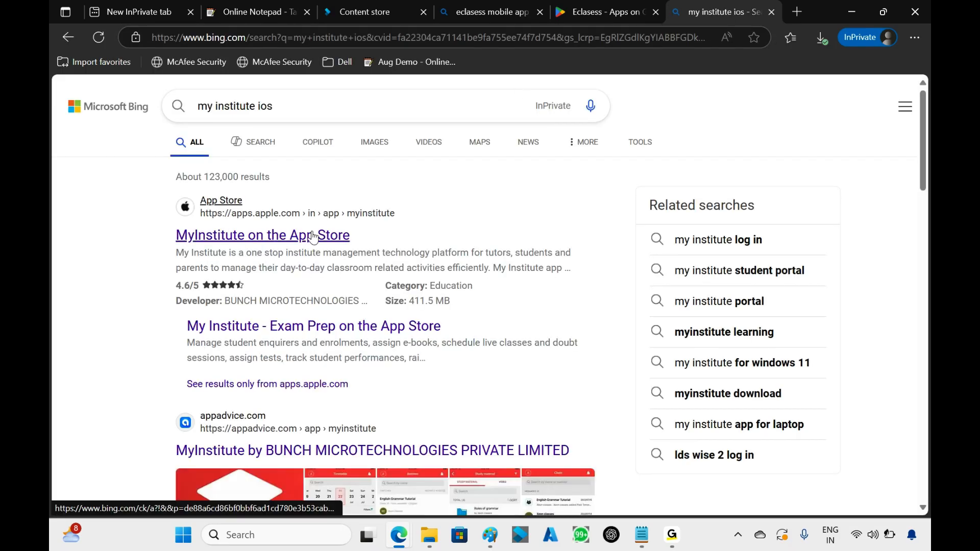
left_click(234, 12)
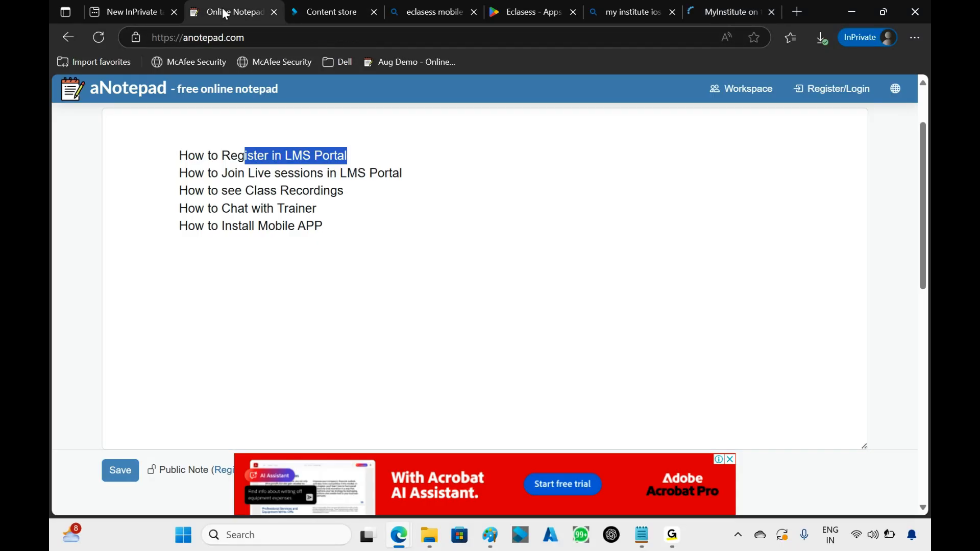
left_click(354, 246)
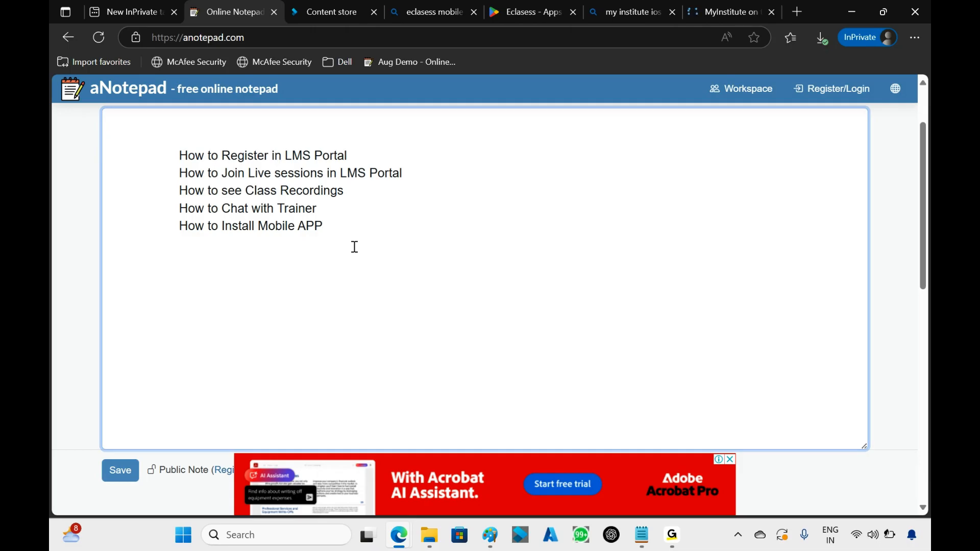
left_click(323, 226)
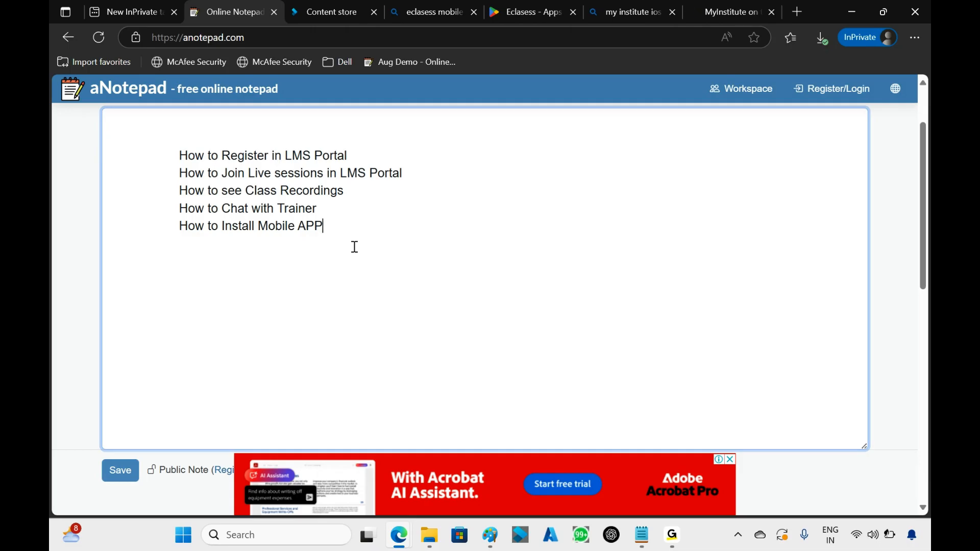